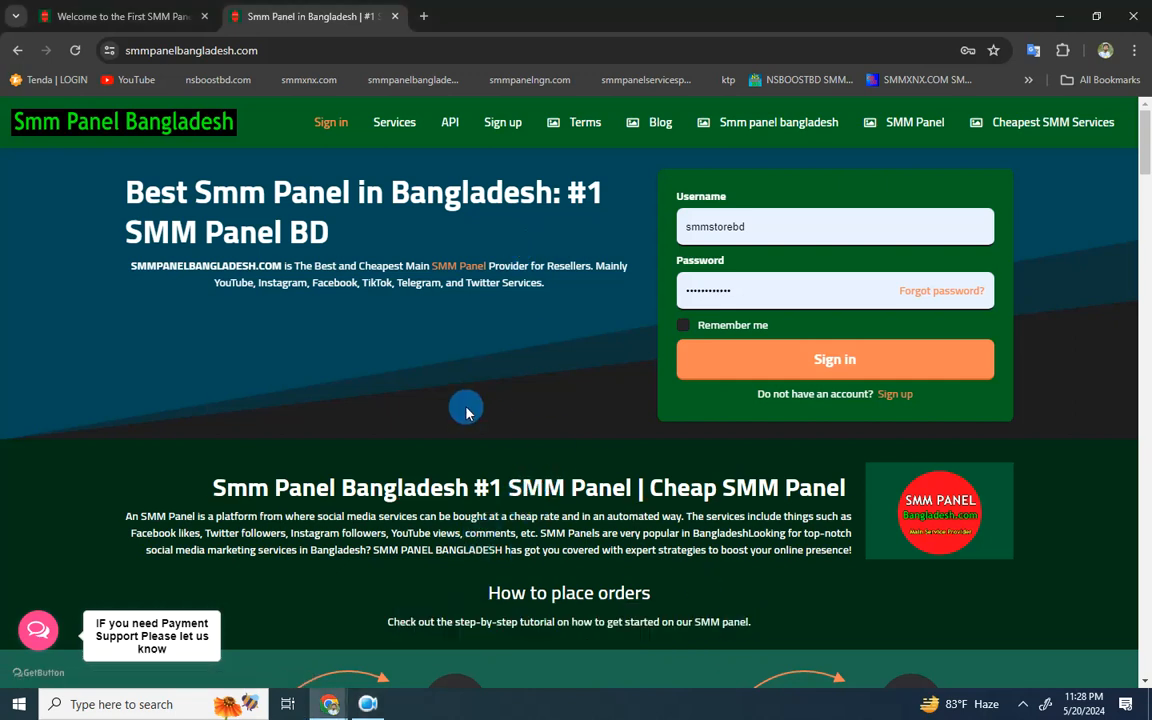
{"action": "mouse_move", "coordinate": [270, 192]}
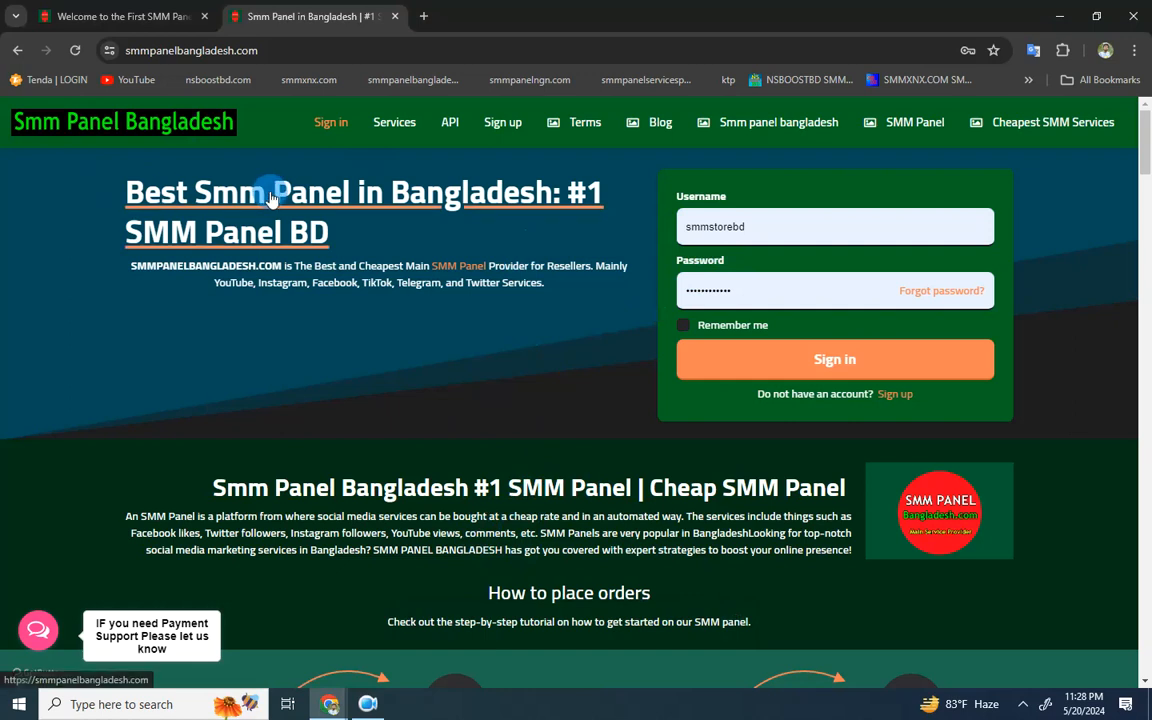
{"action": "mouse_move", "coordinate": [216, 132]}
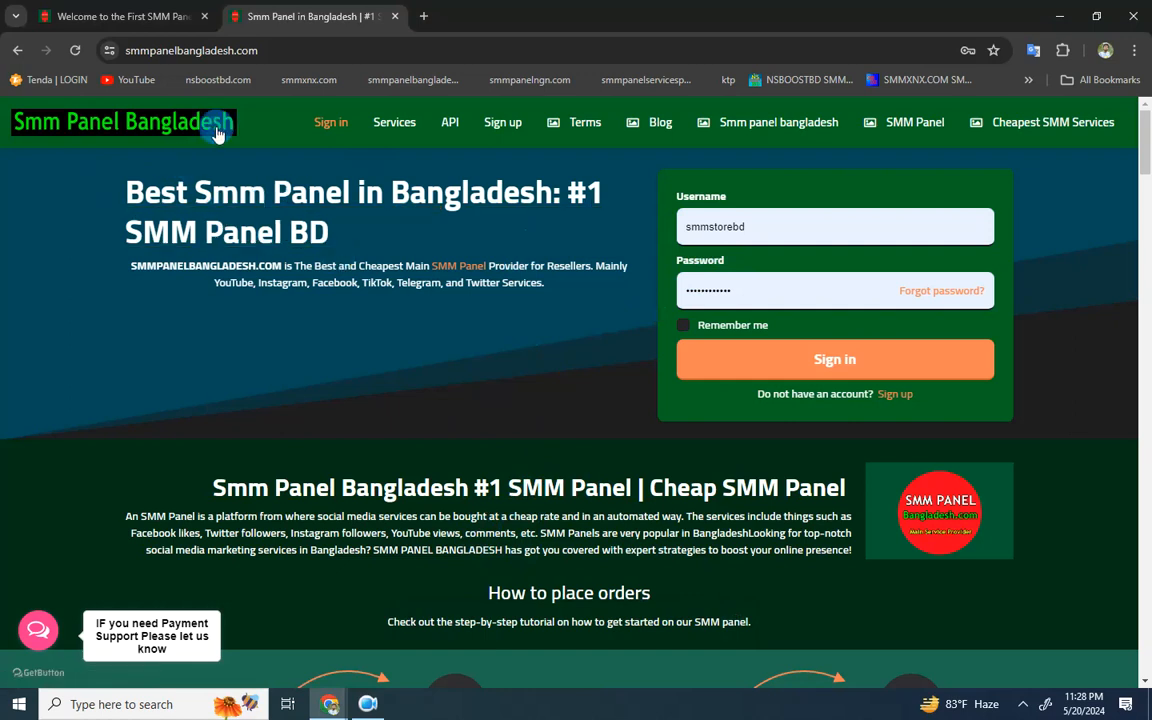
Step: Dismiss the saved-login suggestions and go to the account registration page
{"action": "left_click", "coordinate": [836, 226]}
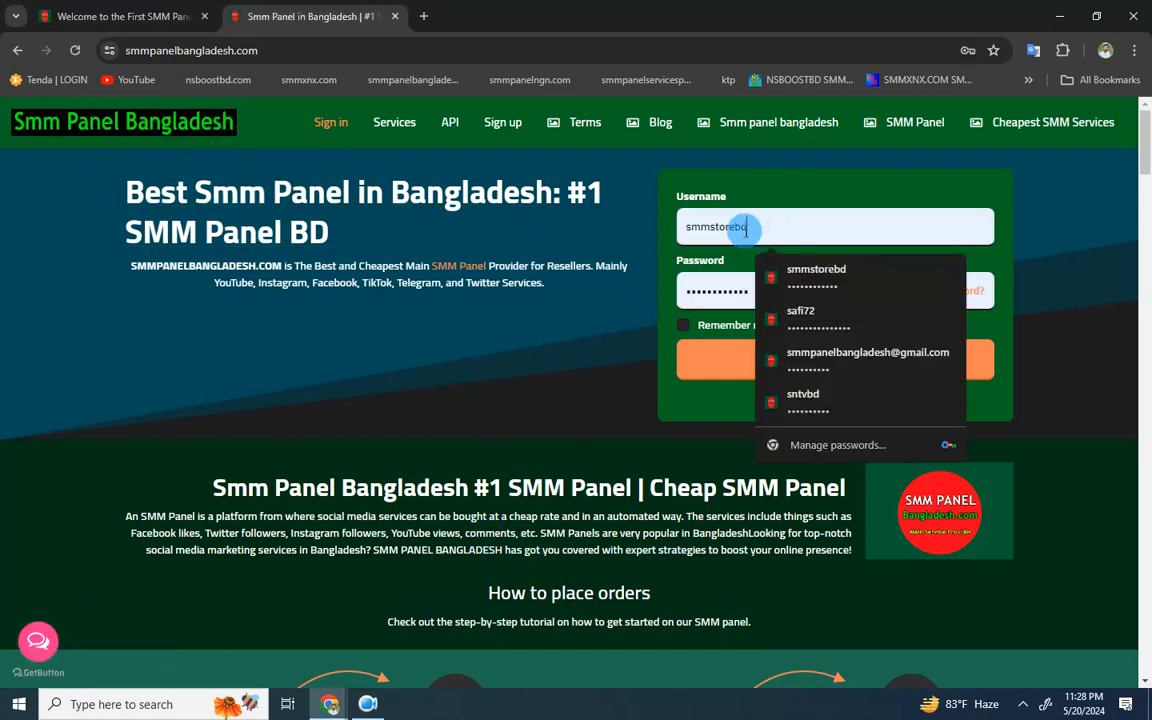
{"action": "mouse_move", "coordinate": [470, 394]}
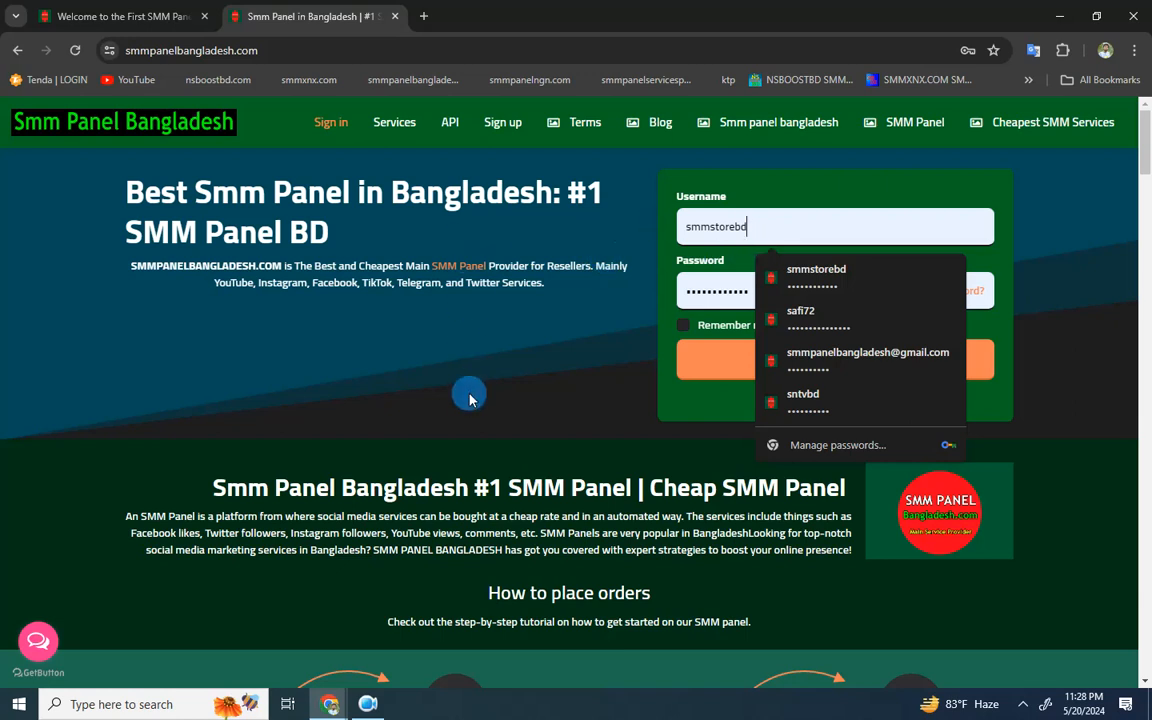
{"action": "left_click", "coordinate": [816, 268]}
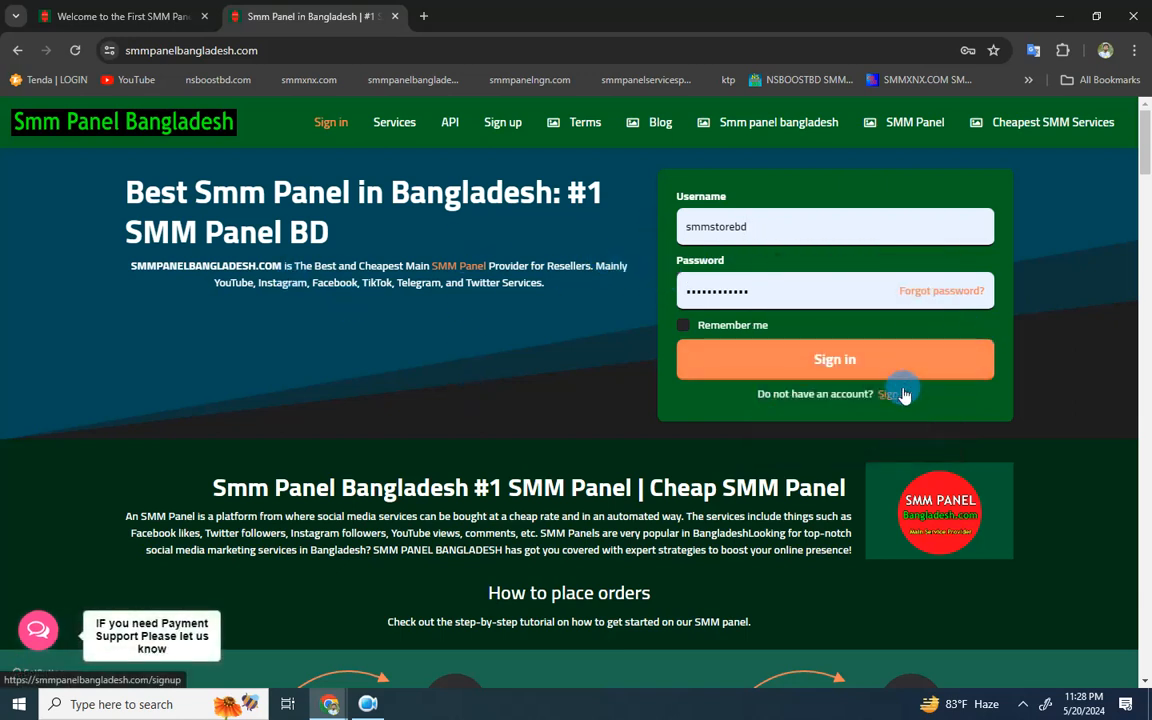
{"action": "left_click", "coordinate": [888, 392]}
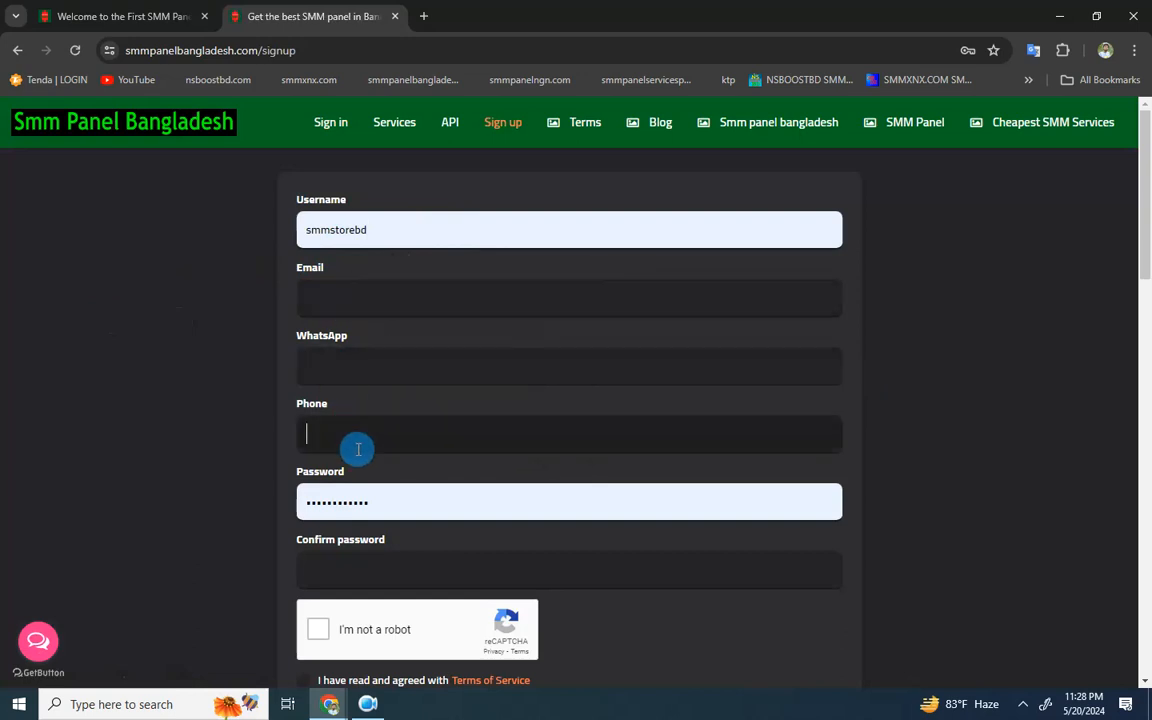
Step: Complete the robot check, agree to the Terms of Service, and return to sign-in
{"action": "left_click", "coordinate": [316, 628]}
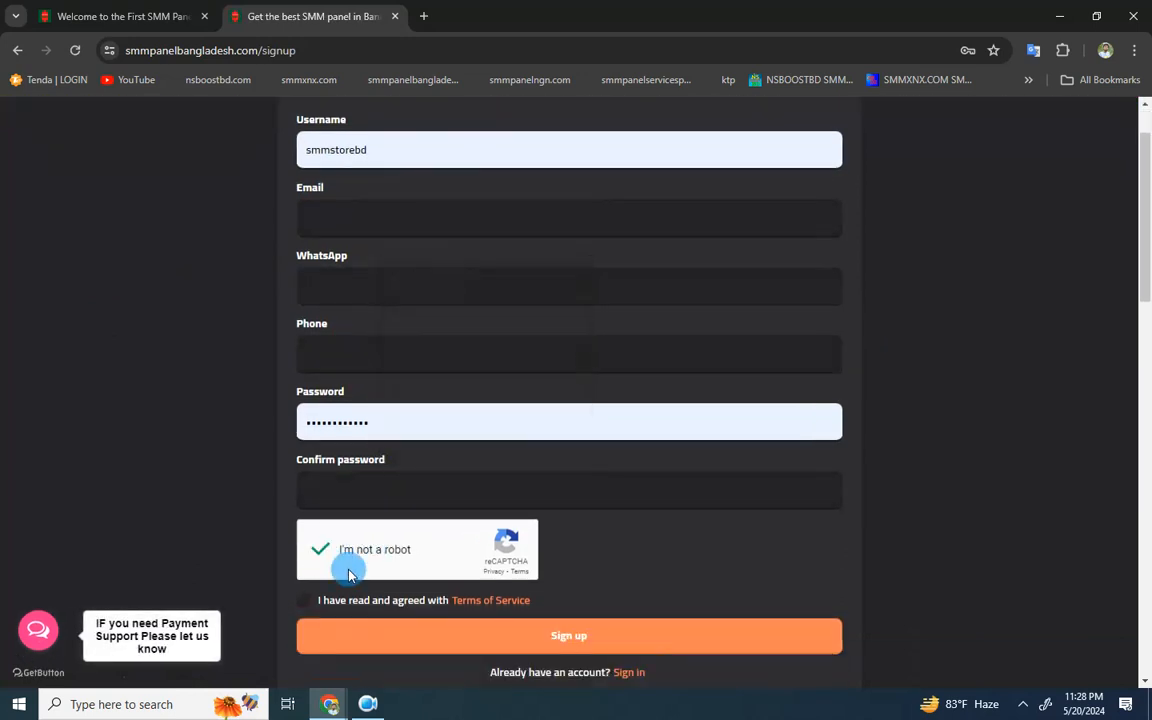
{"action": "left_click", "coordinate": [304, 600]}
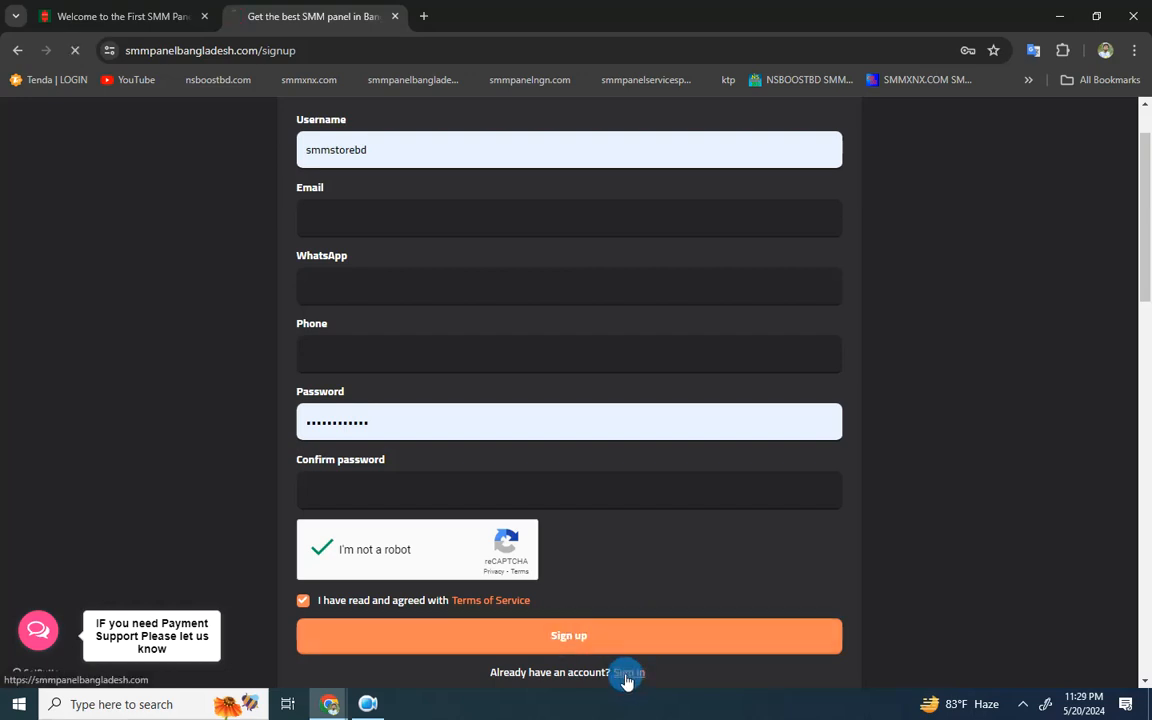
{"action": "left_click", "coordinate": [624, 672]}
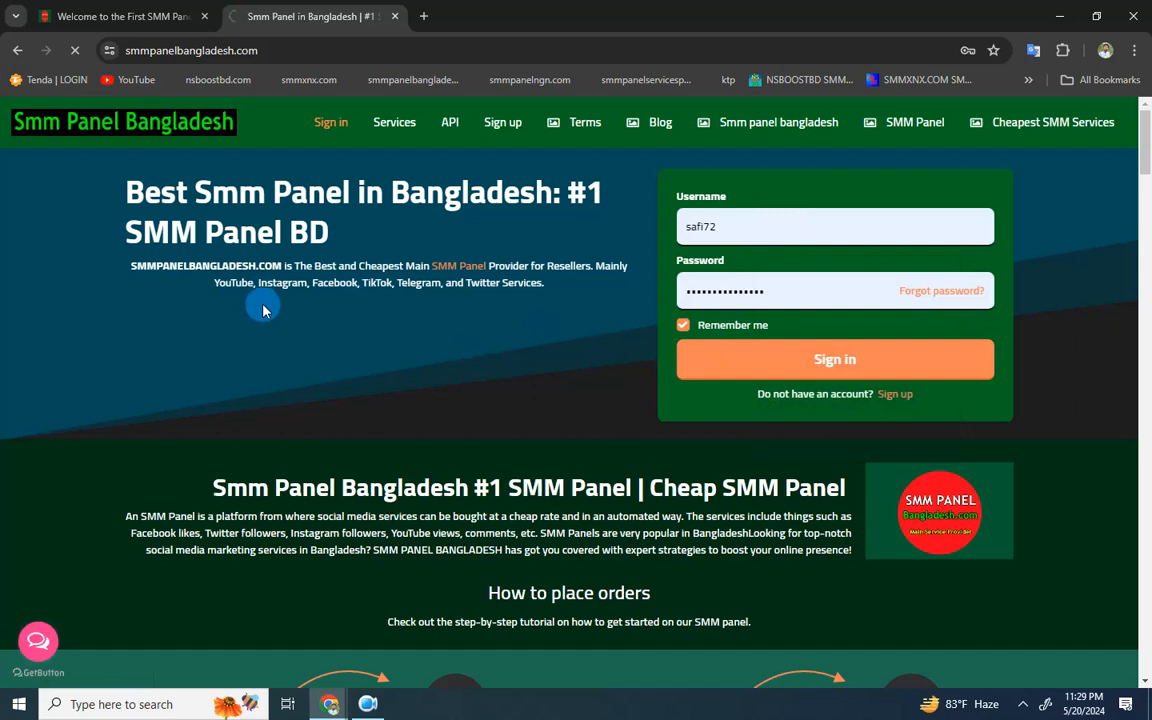
{"action": "mouse_move", "coordinate": [228, 148]}
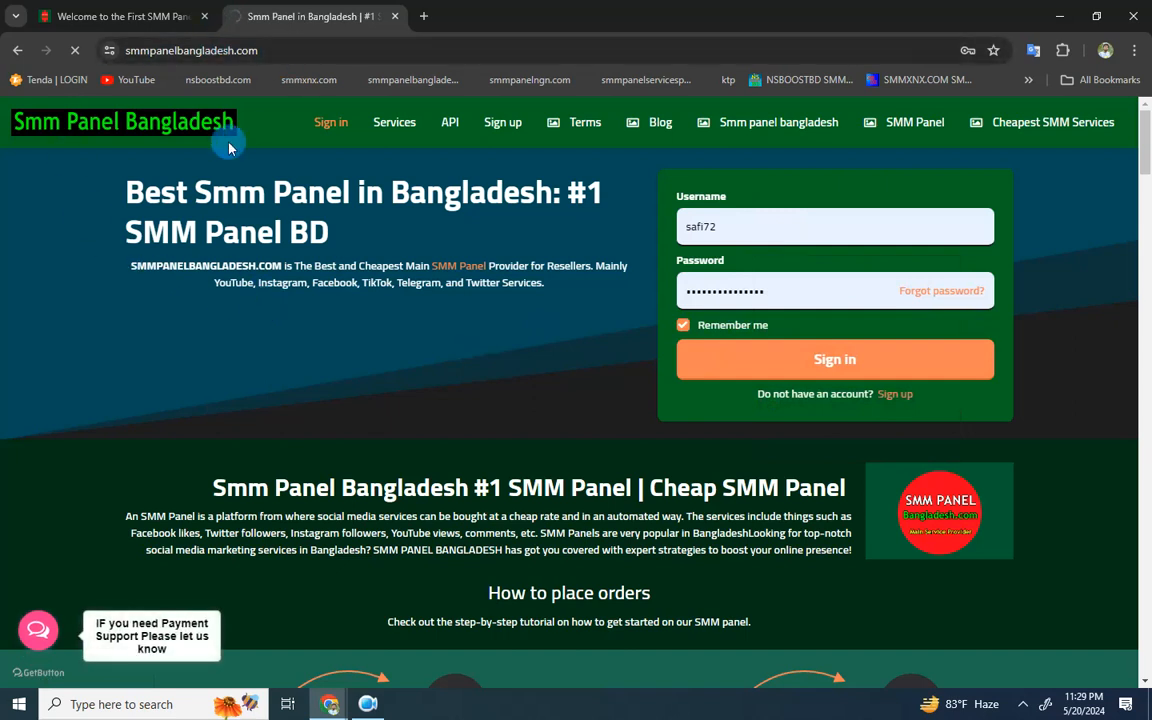
Step: Sign in with the saved account and land on the New order page with $0.00 balance
{"action": "left_click", "coordinate": [836, 358]}
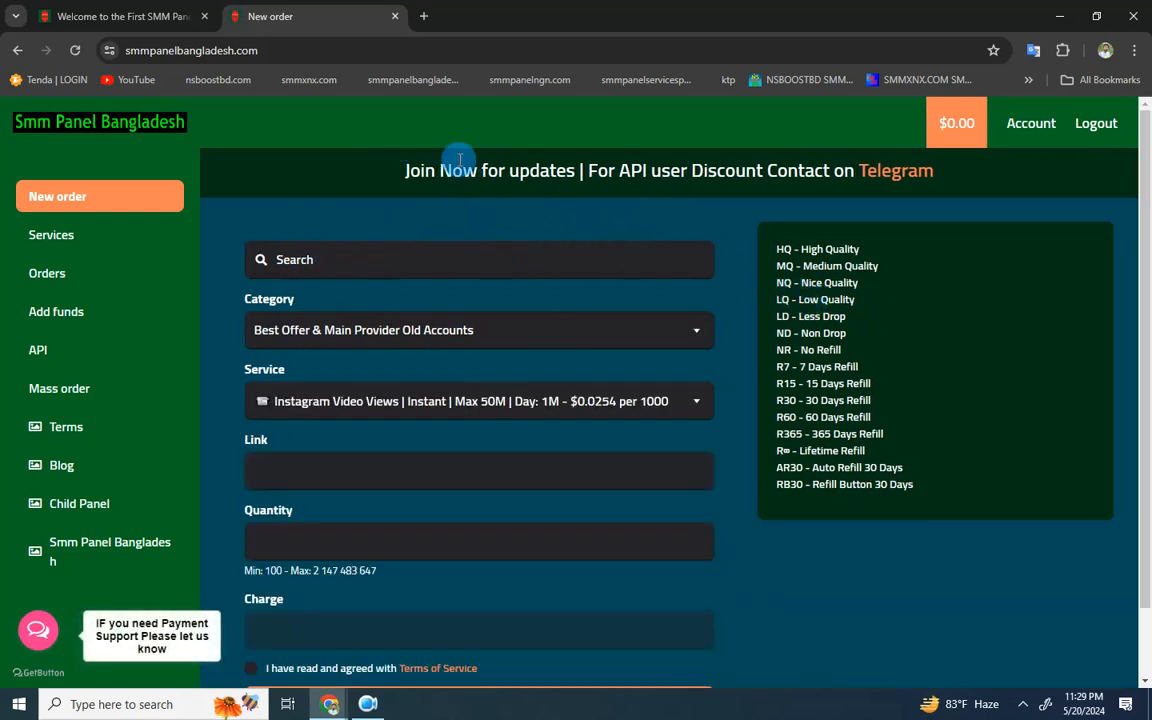
{"action": "scroll", "scroll_direction": "down", "scroll_amount": 3}
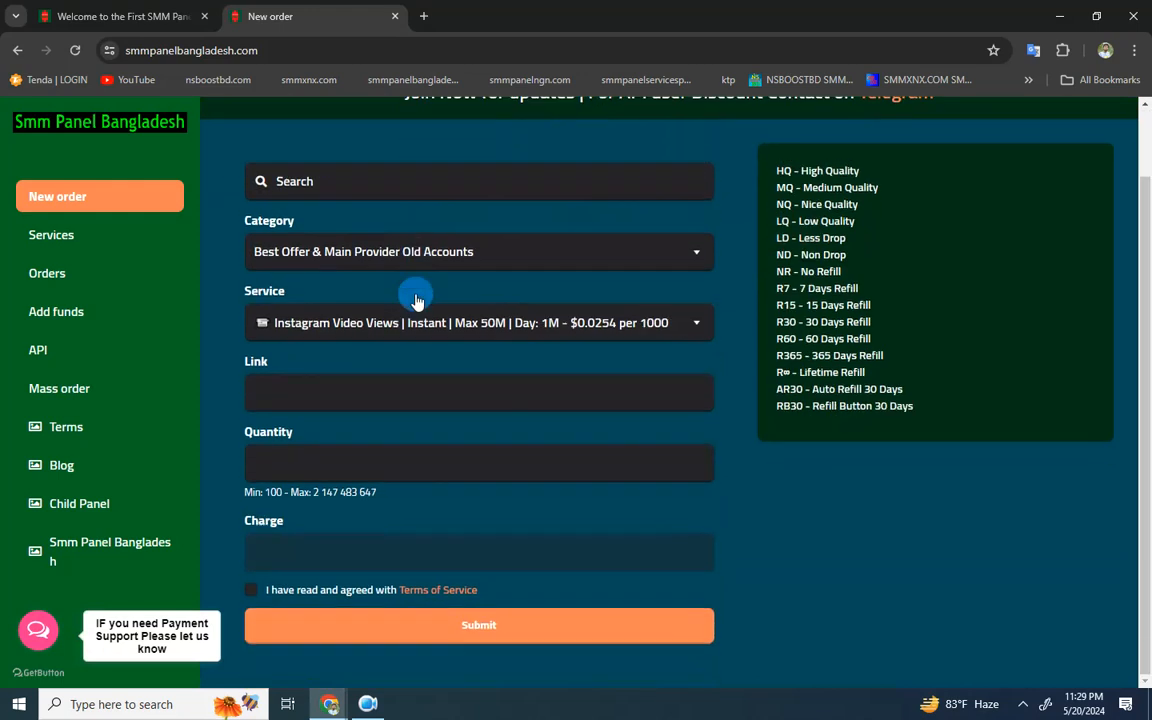
{"action": "mouse_move", "coordinate": [598, 304]}
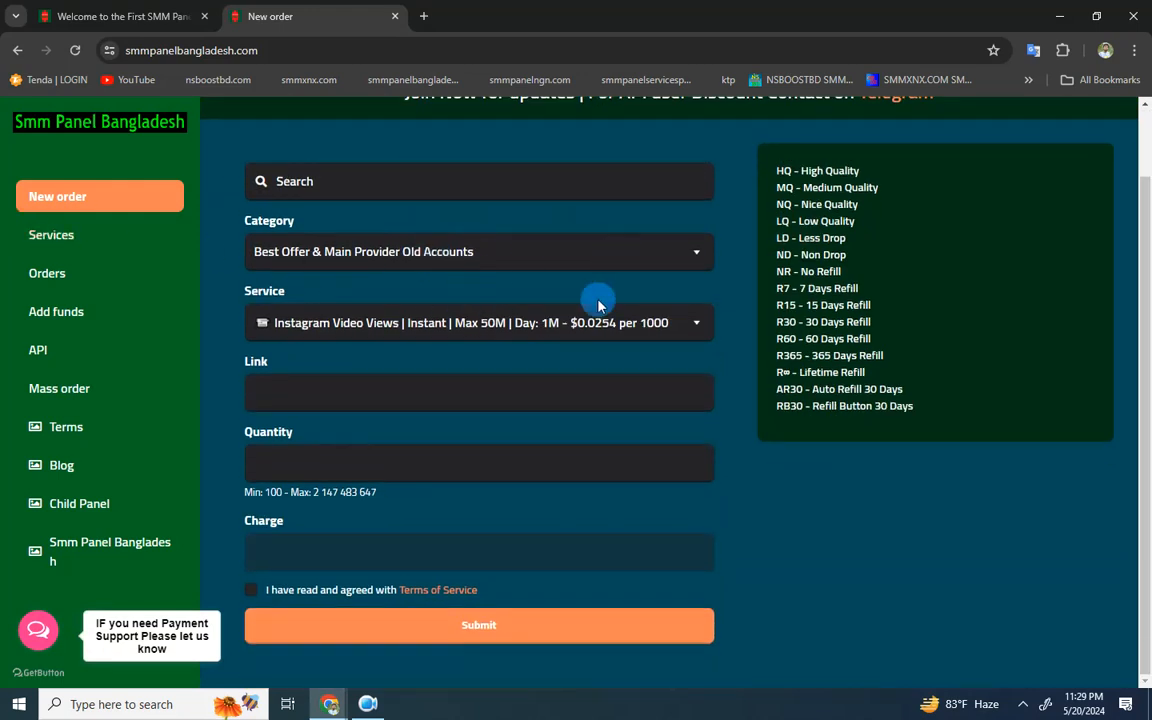
{"action": "mouse_move", "coordinate": [548, 278]}
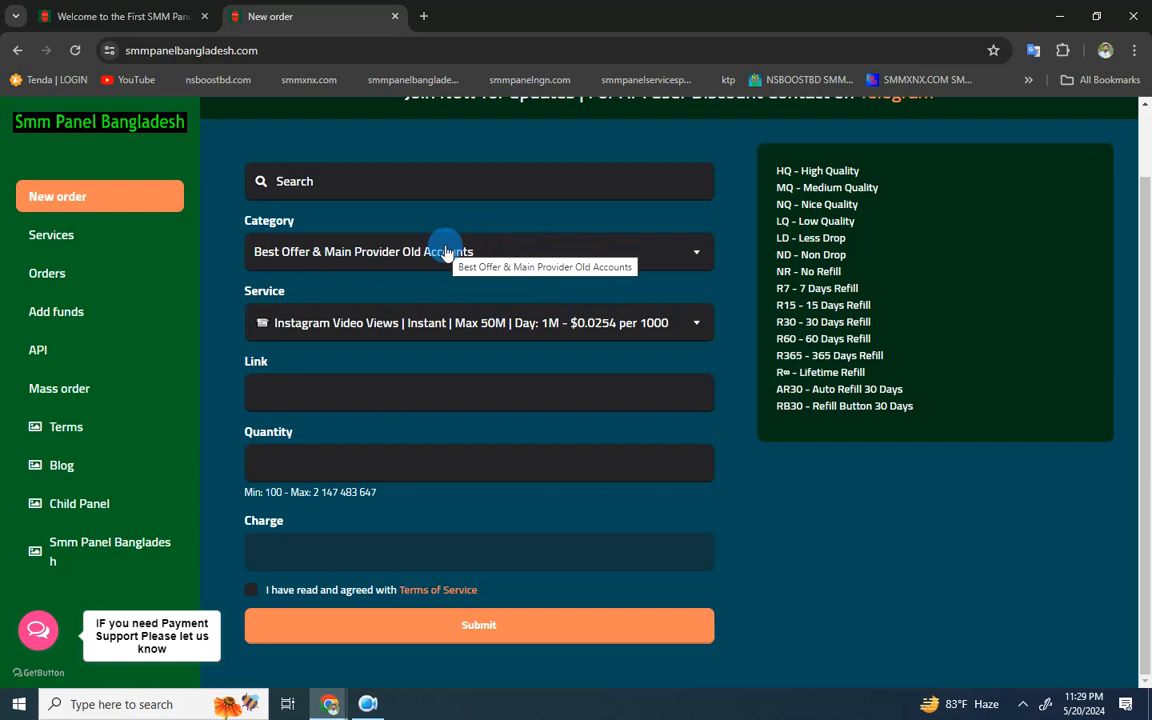
{"action": "mouse_move", "coordinate": [416, 264]}
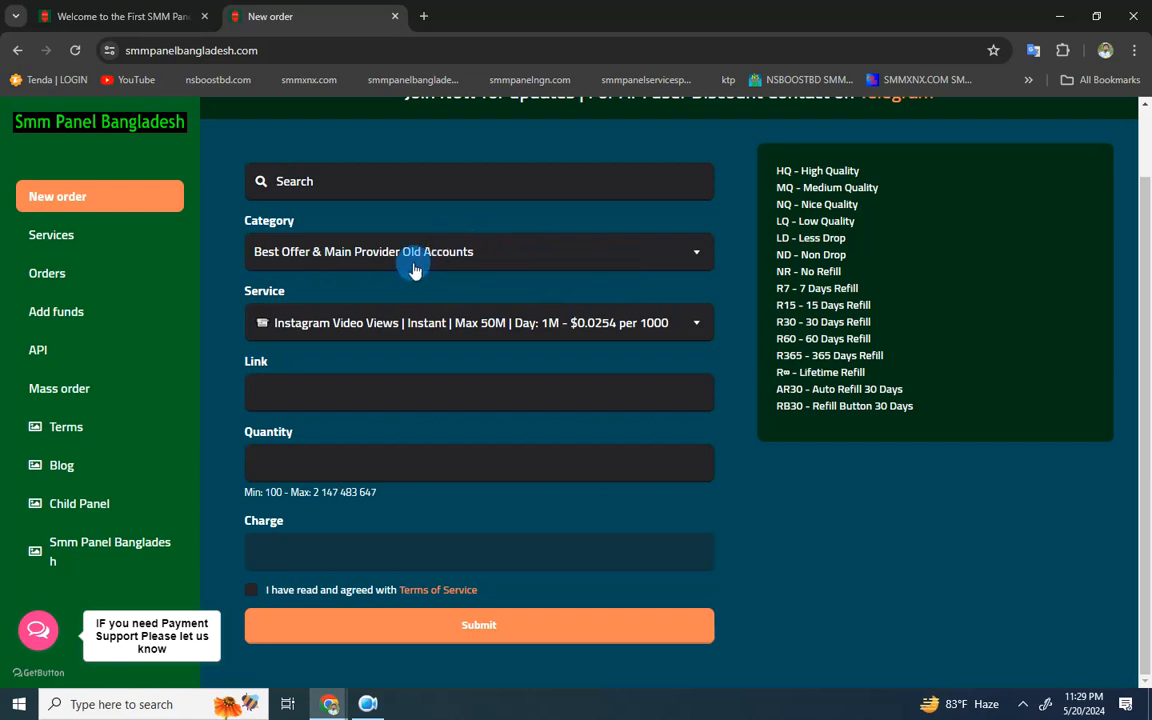
{"action": "mouse_move", "coordinate": [328, 332]}
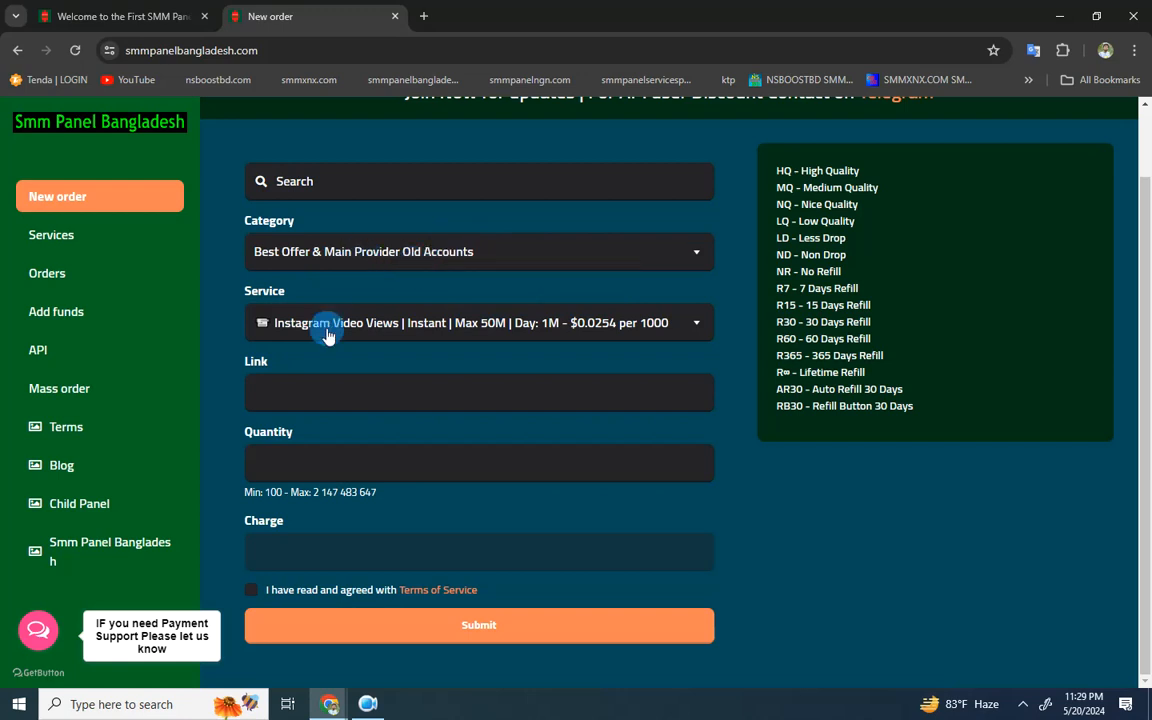
Step: Choose the Tiktok Services [FAST] category, showing the TikTok video views service
{"action": "left_click", "coordinate": [478, 252]}
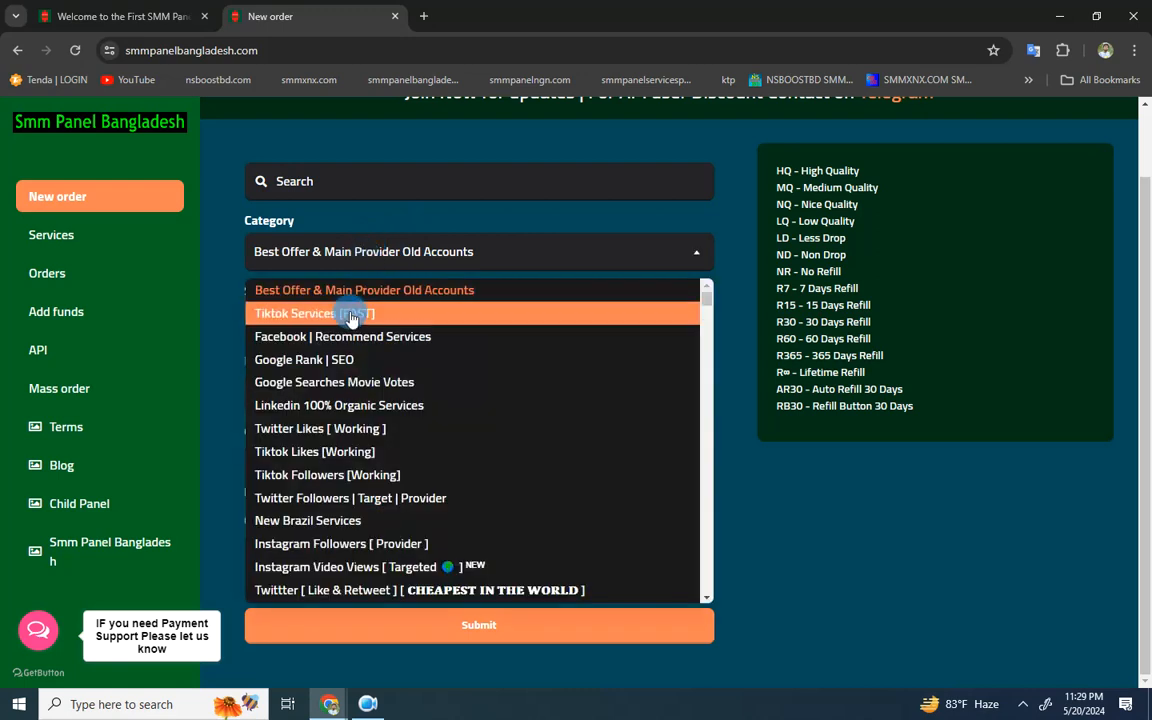
{"action": "mouse_move", "coordinate": [352, 312]}
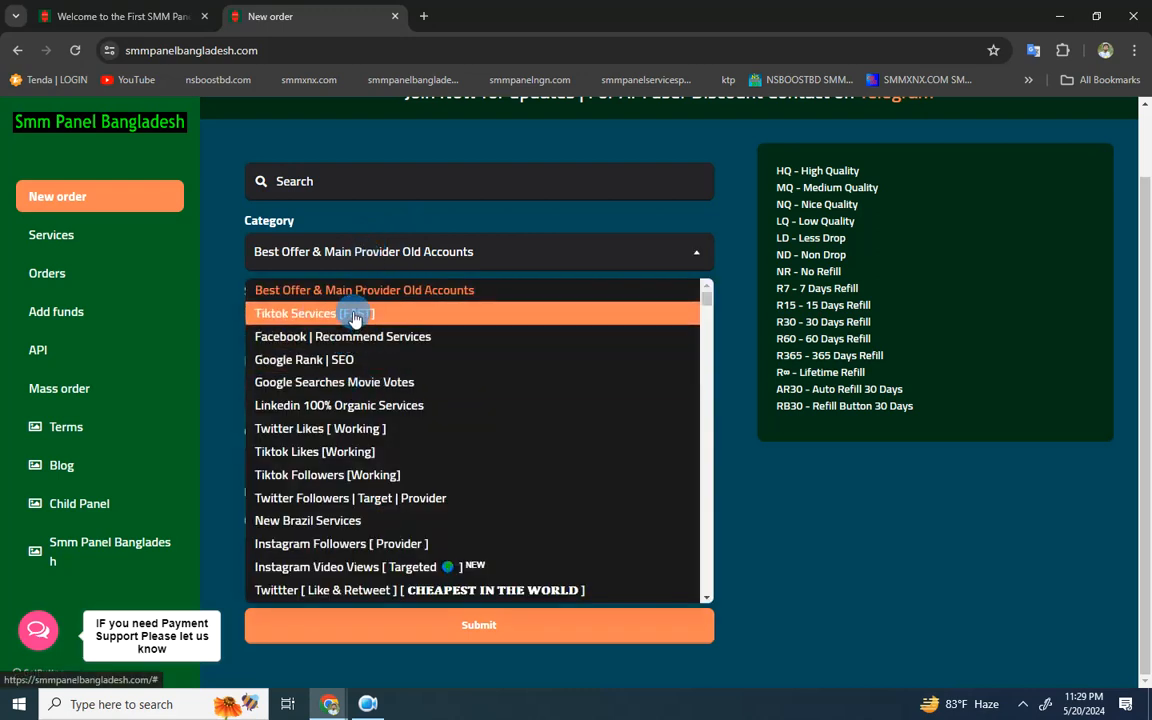
{"action": "mouse_move", "coordinate": [372, 336]}
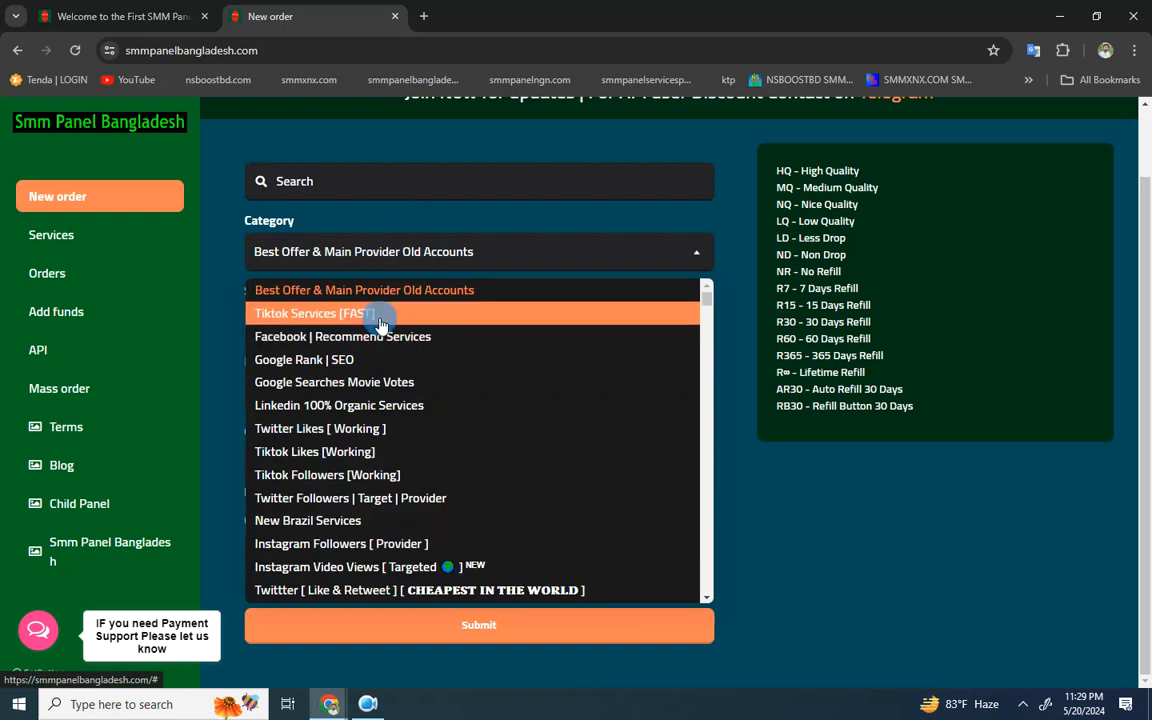
{"action": "mouse_move", "coordinate": [418, 312]}
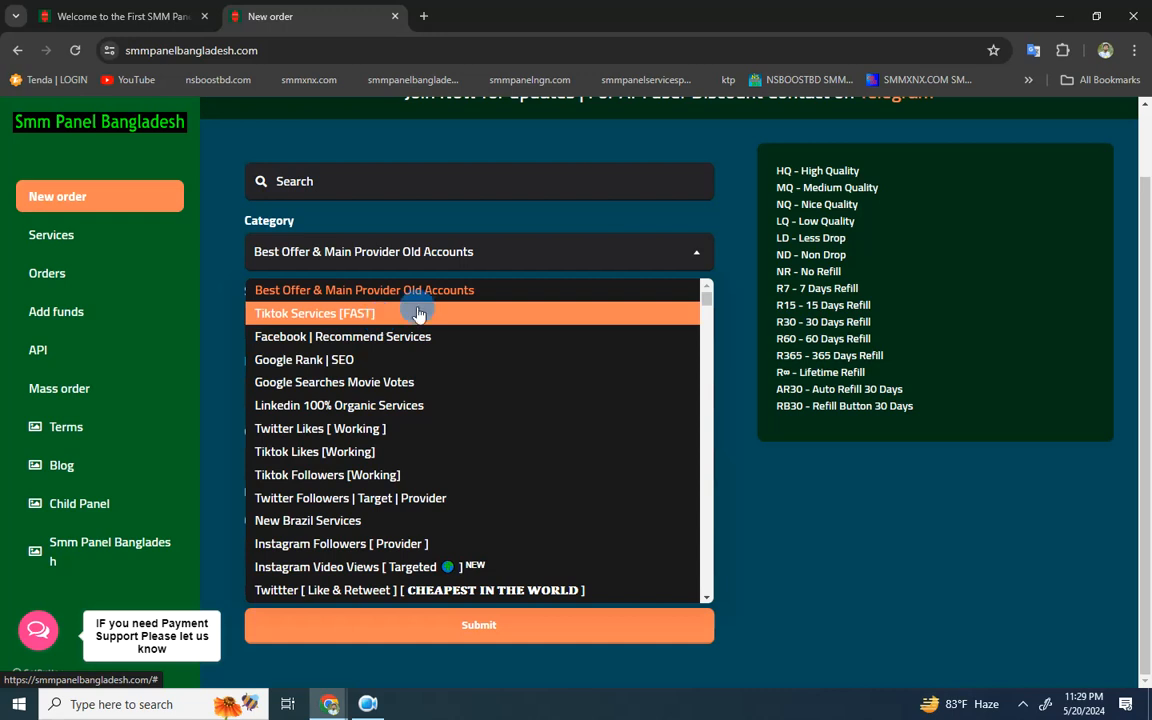
{"action": "mouse_move", "coordinate": [456, 320]}
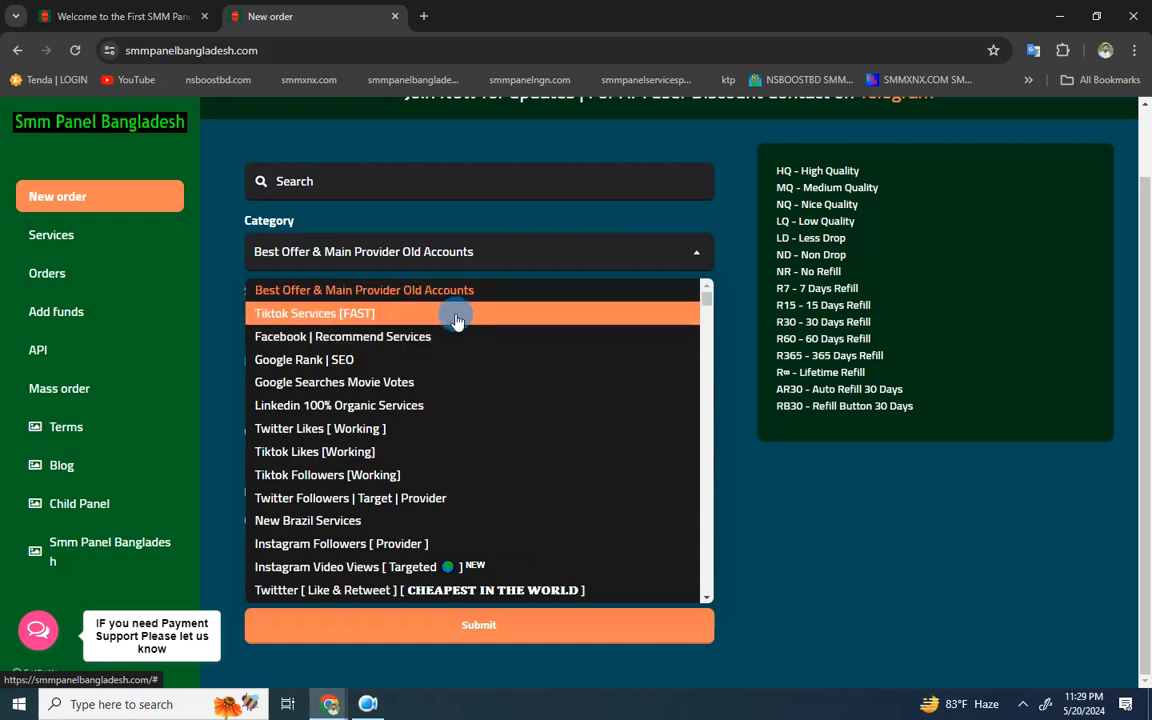
{"action": "left_click", "coordinate": [314, 312]}
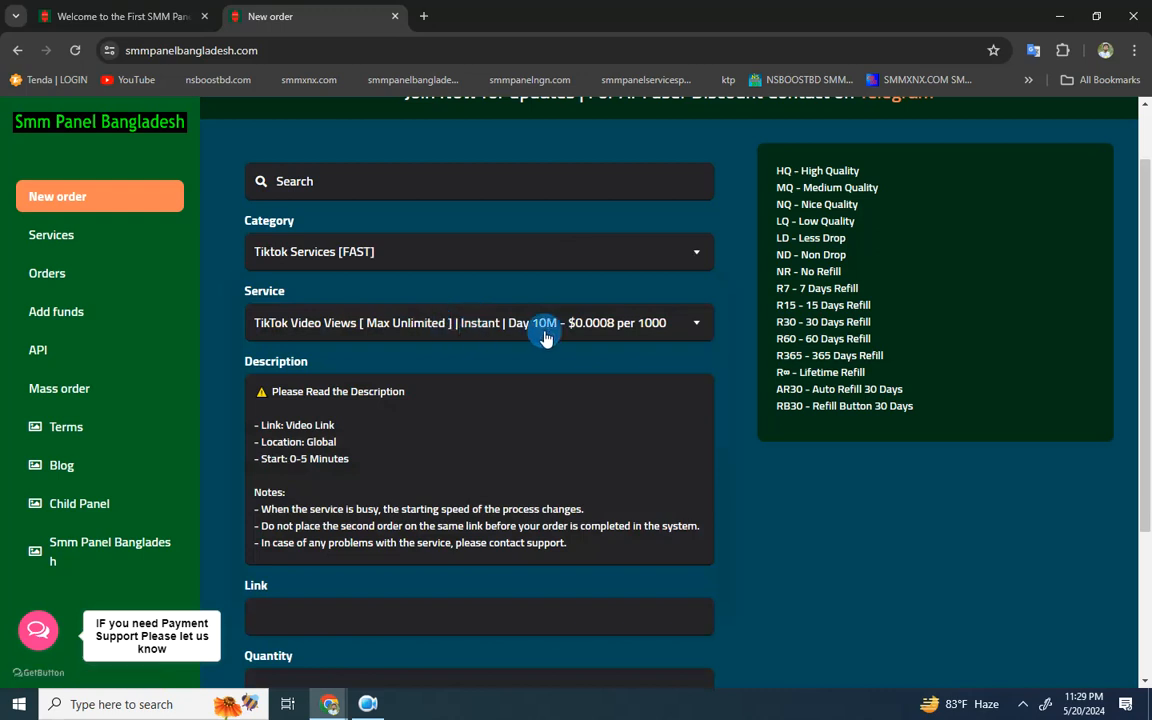
Step: Set quantity 10000 for a $0.008 charge and agree to the terms for this order
{"action": "left_click", "coordinate": [478, 322]}
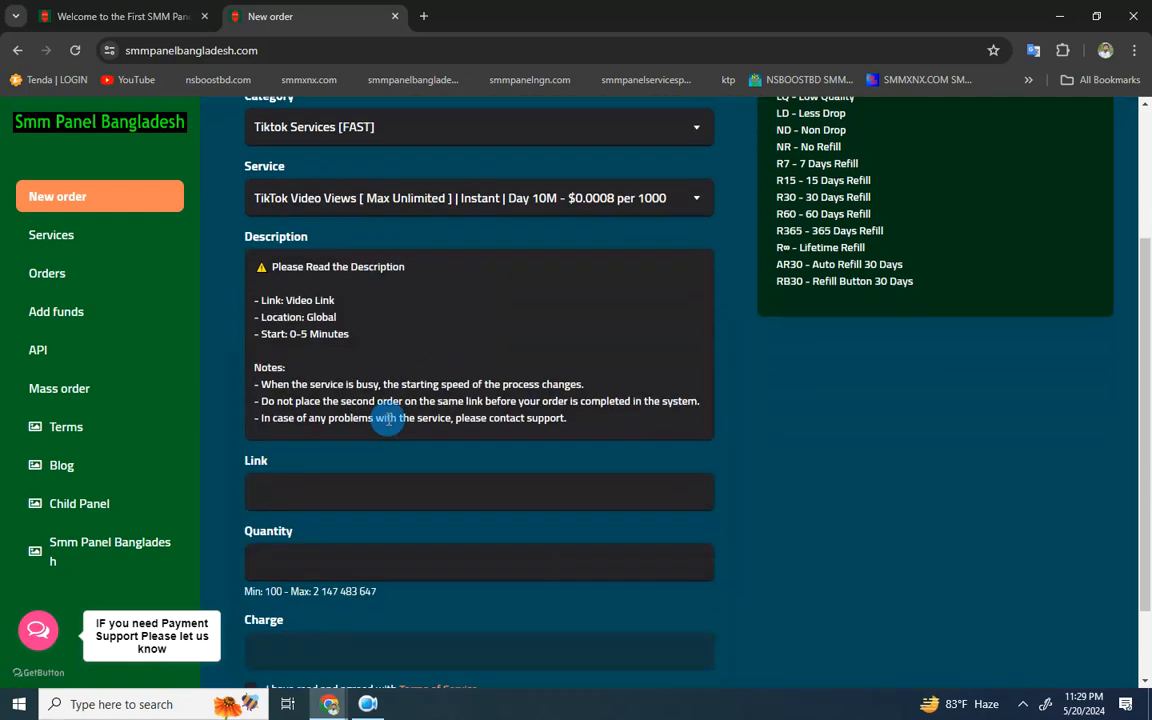
{"action": "scroll", "scroll_direction": "down", "scroll_amount": 3}
{"action": "type", "text": "10000"}
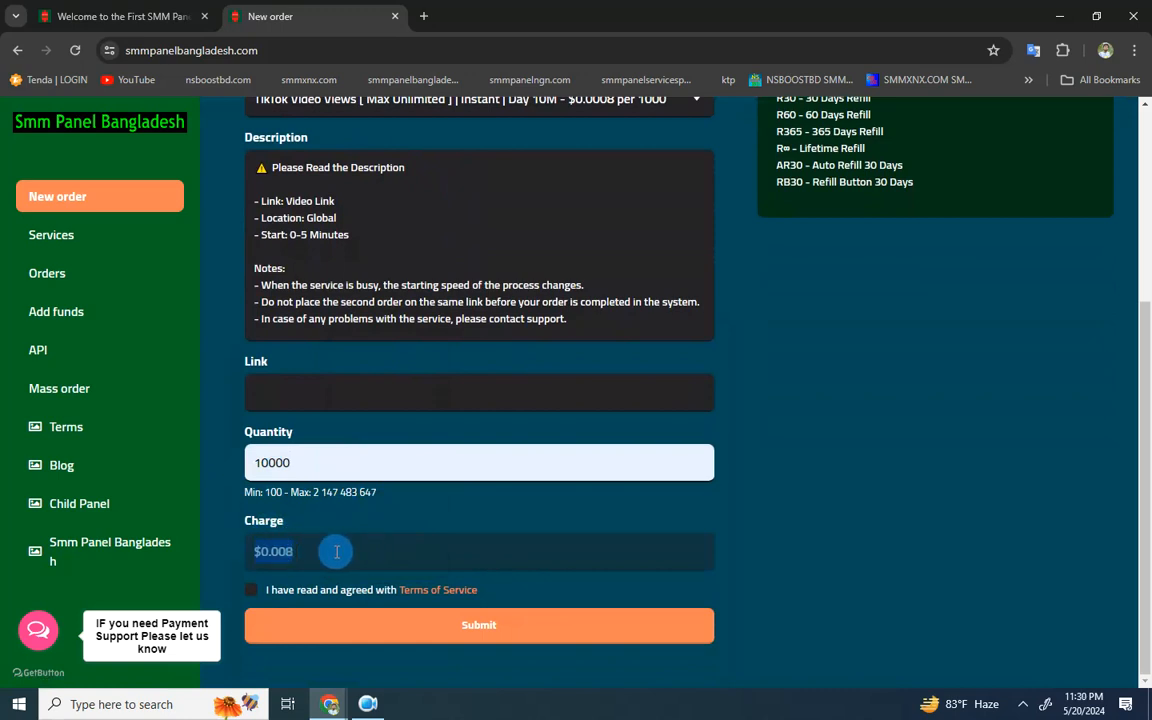
{"action": "left_click", "coordinate": [252, 588]}
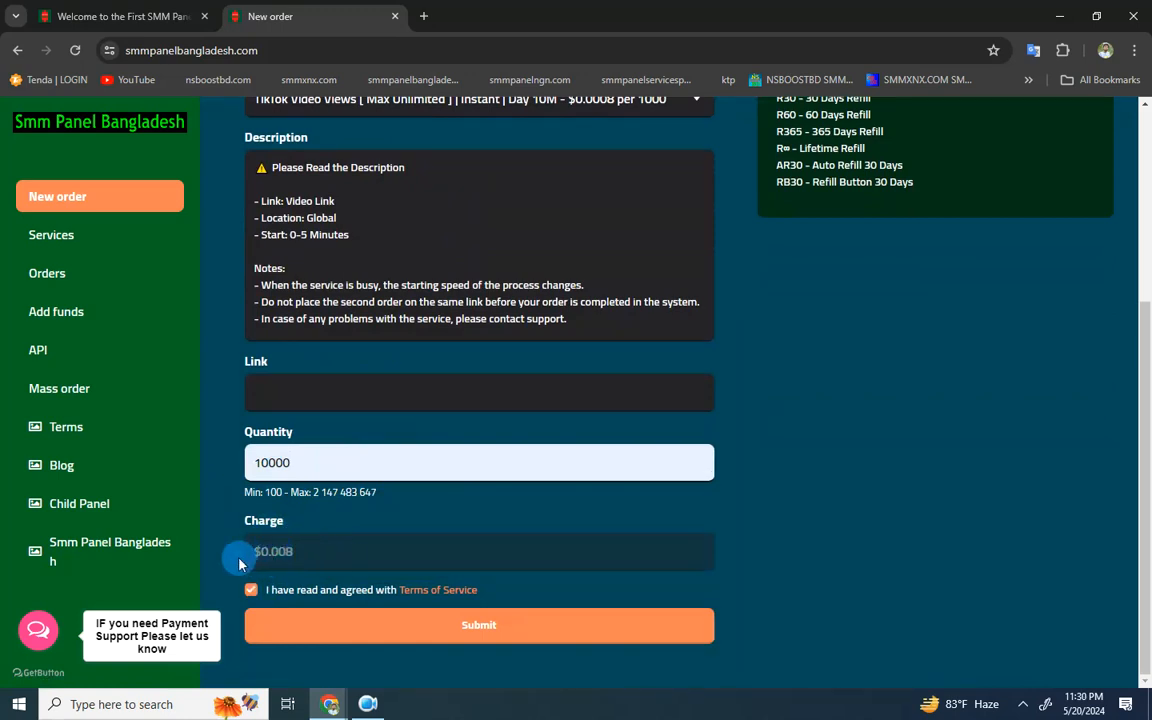
{"action": "left_click", "coordinate": [478, 330]}
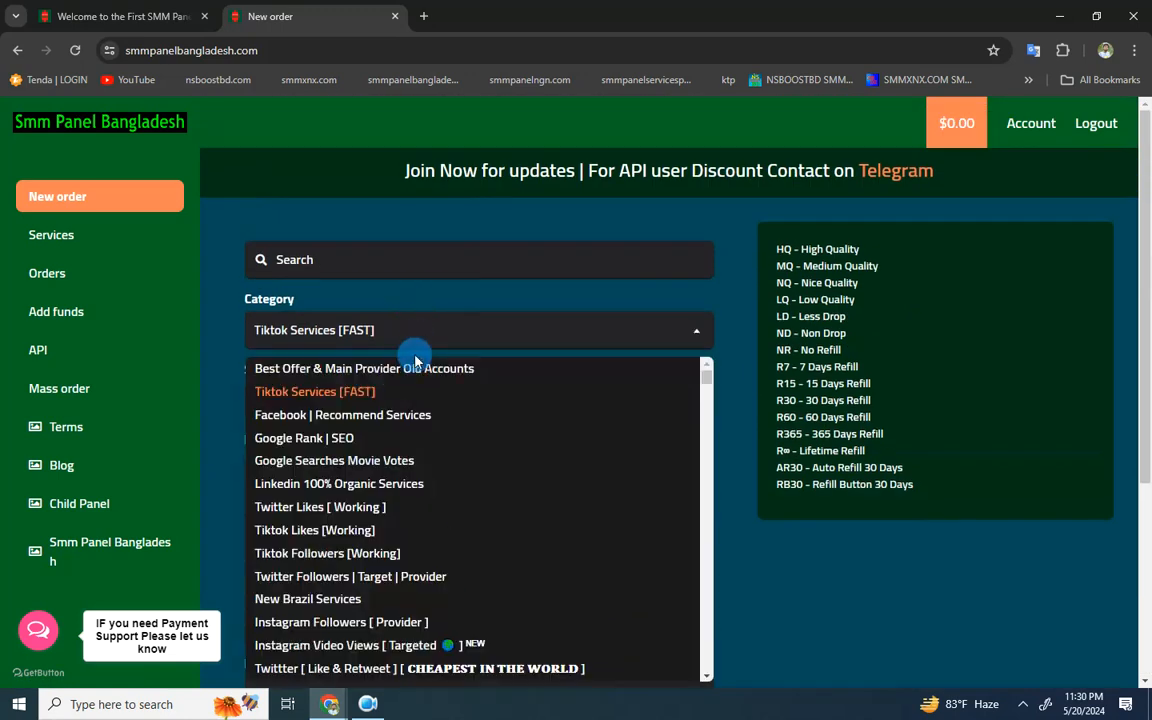
Step: Choose Facebook | Recommend Services with the Facebook Page Likes | 2k/Day | ND | R30 service
{"action": "left_click", "coordinate": [344, 414]}
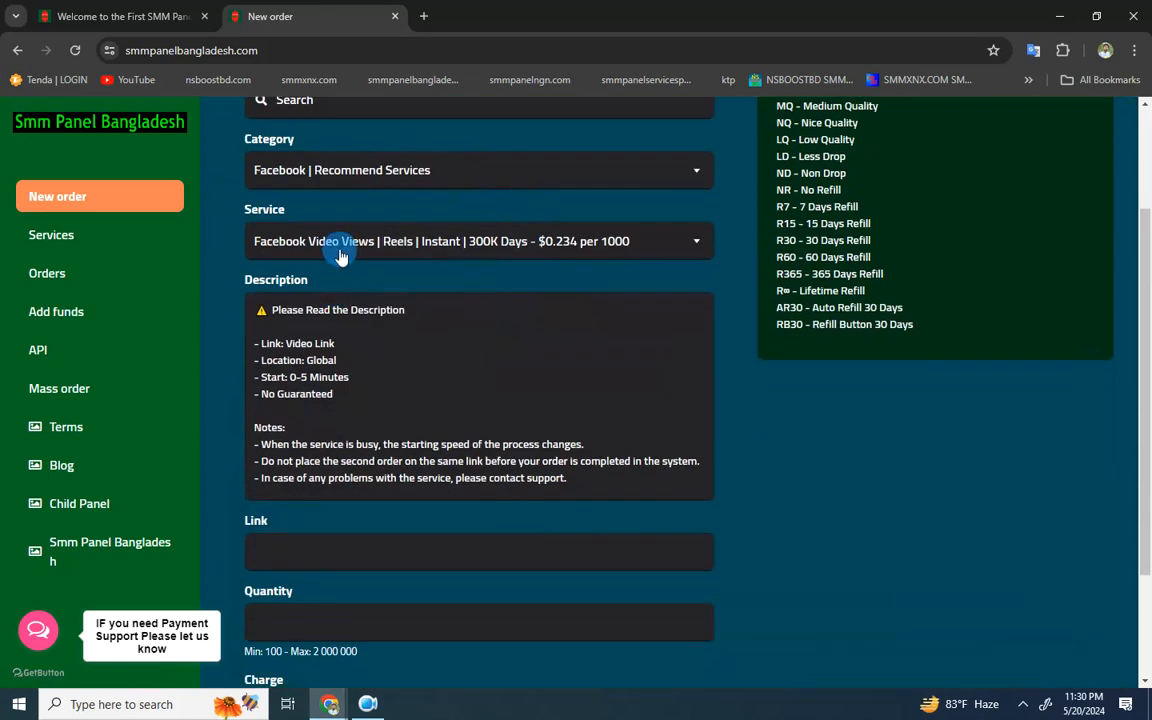
{"action": "left_click", "coordinate": [478, 240]}
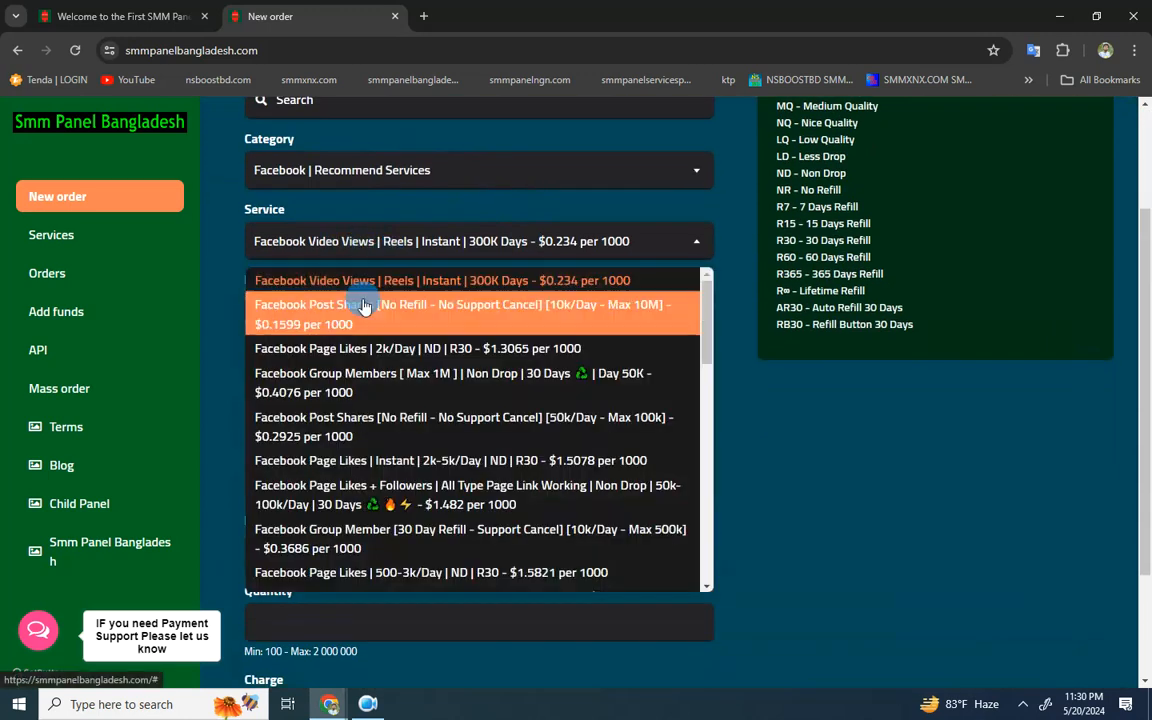
{"action": "mouse_move", "coordinate": [544, 348]}
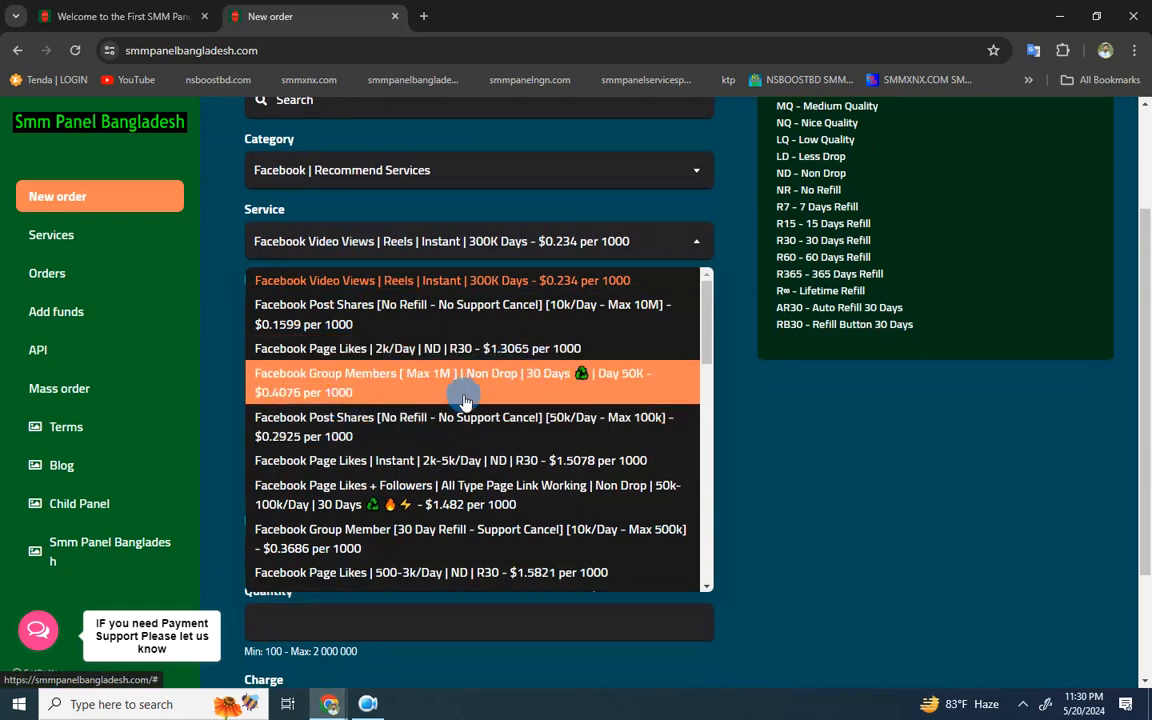
{"action": "scroll", "scroll_direction": "down", "scroll_amount": 3}
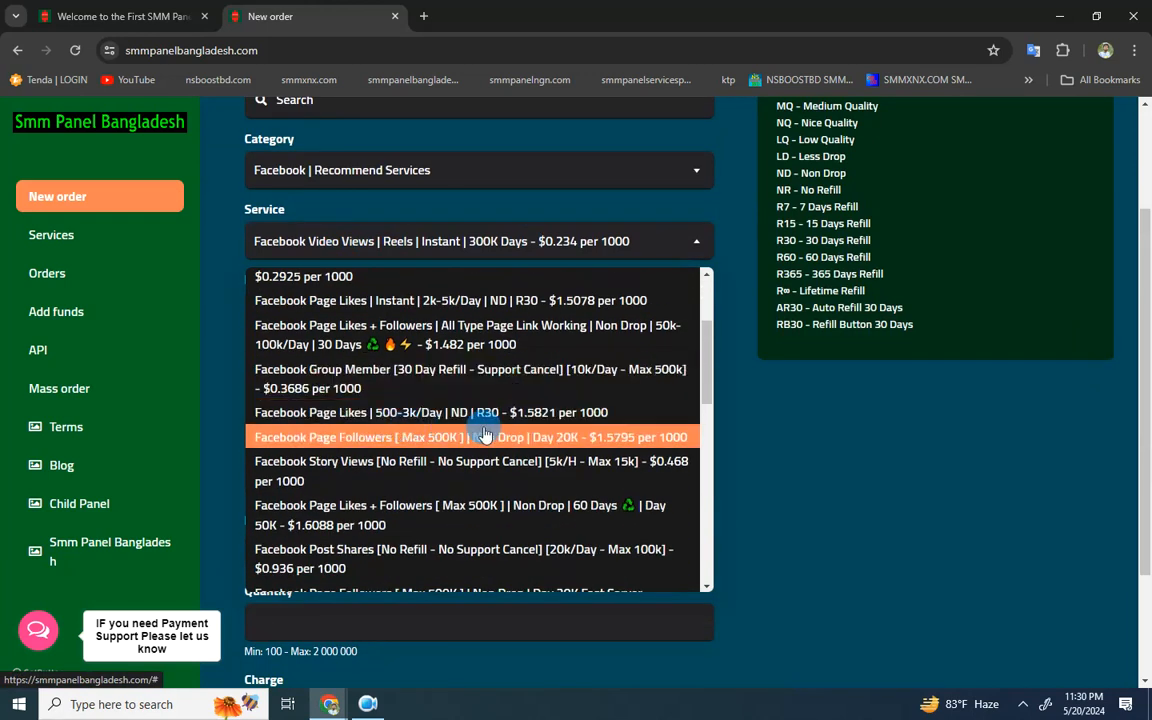
{"action": "mouse_move", "coordinate": [530, 444]}
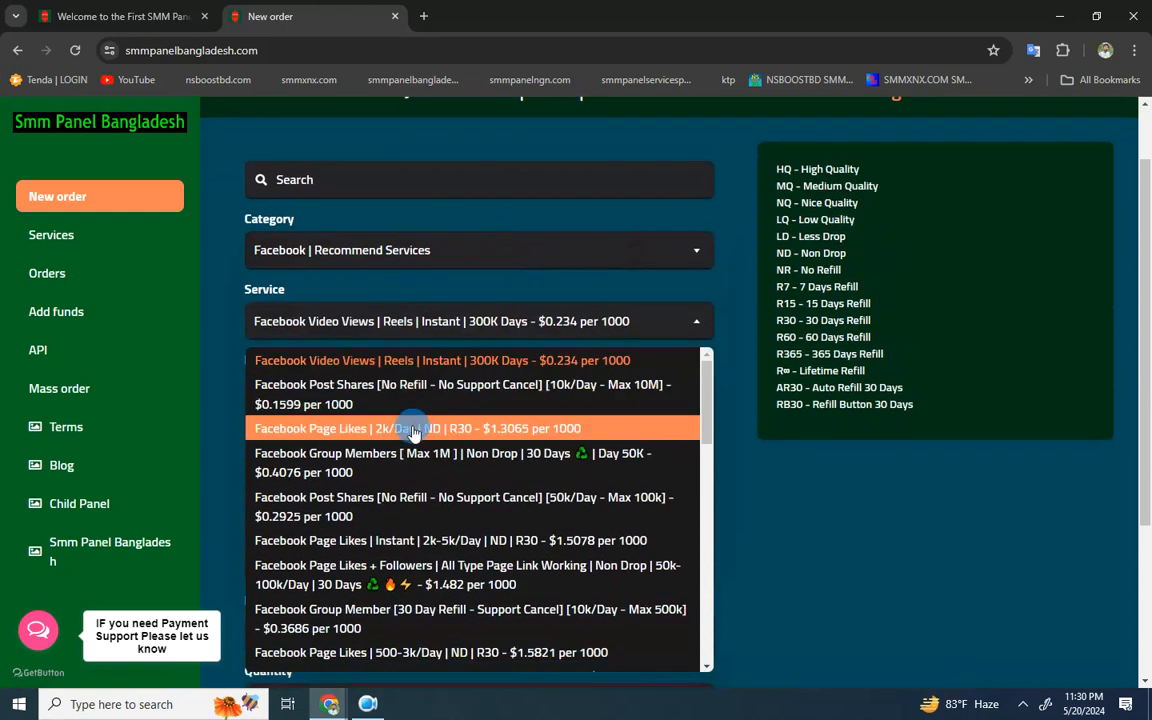
{"action": "left_click", "coordinate": [412, 428]}
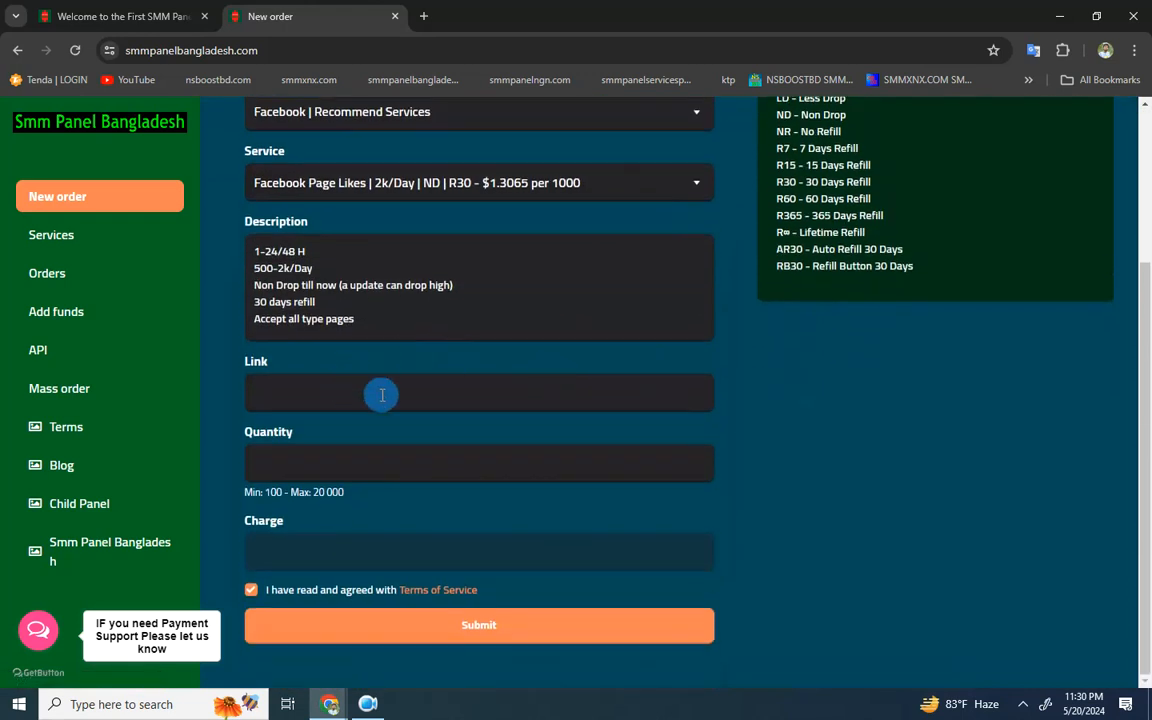
{"action": "mouse_move", "coordinate": [420, 252]}
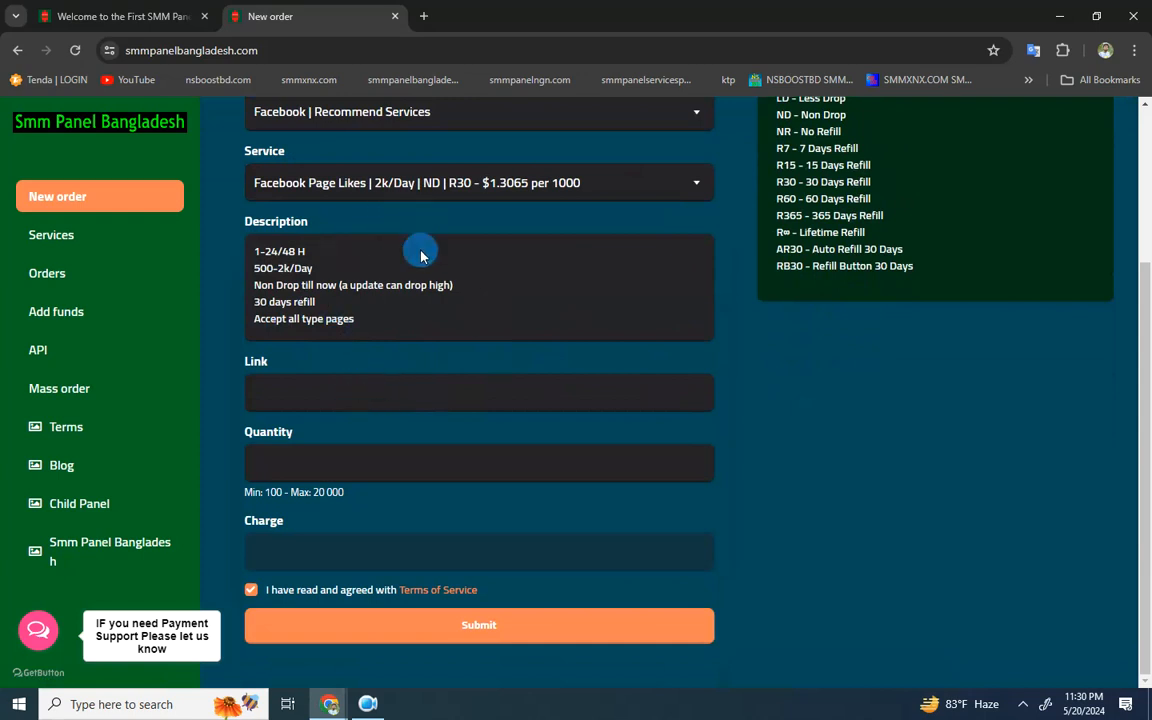
Step: Set the page-likes quantity to 10000 from autofill, giving a $13.065 charge
{"action": "left_click", "coordinate": [478, 390]}
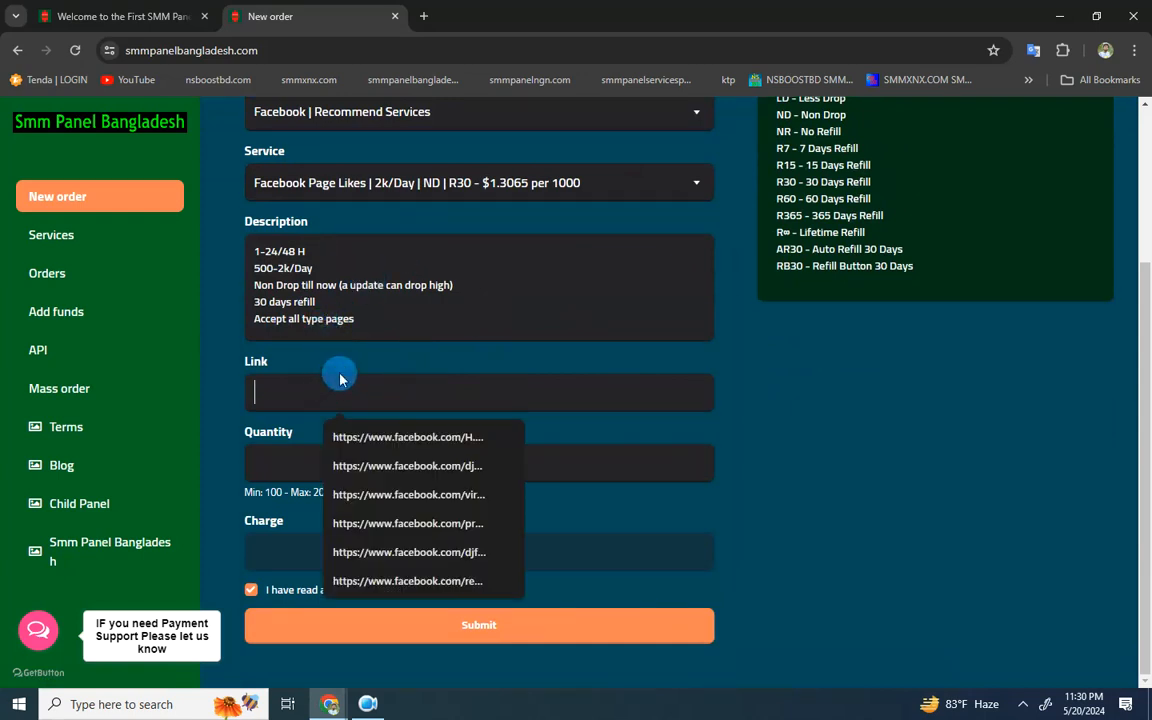
{"action": "mouse_move", "coordinate": [364, 348]}
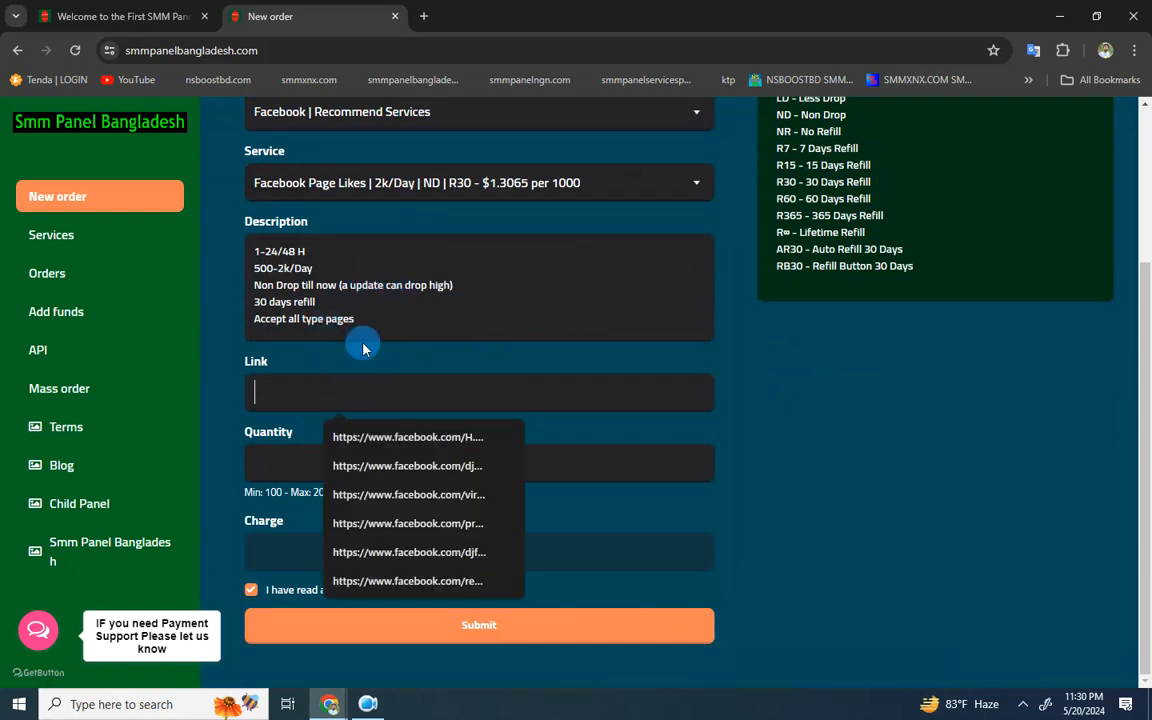
{"action": "left_click", "coordinate": [478, 462]}
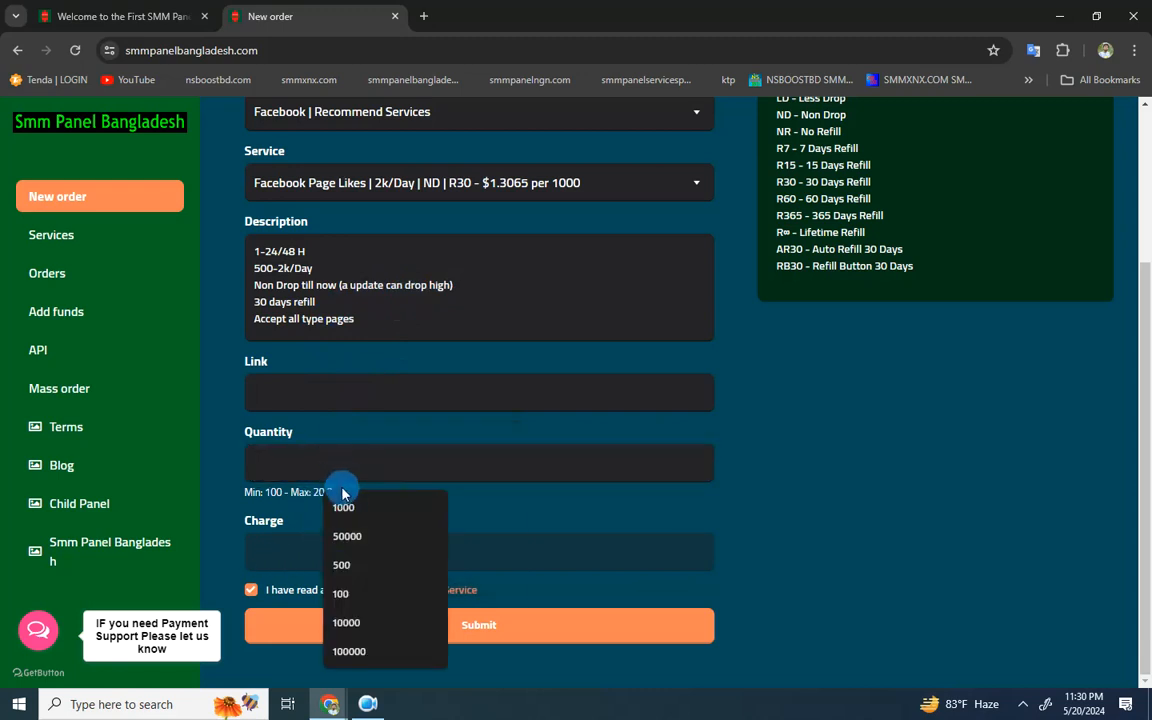
{"action": "left_click", "coordinate": [344, 508]}
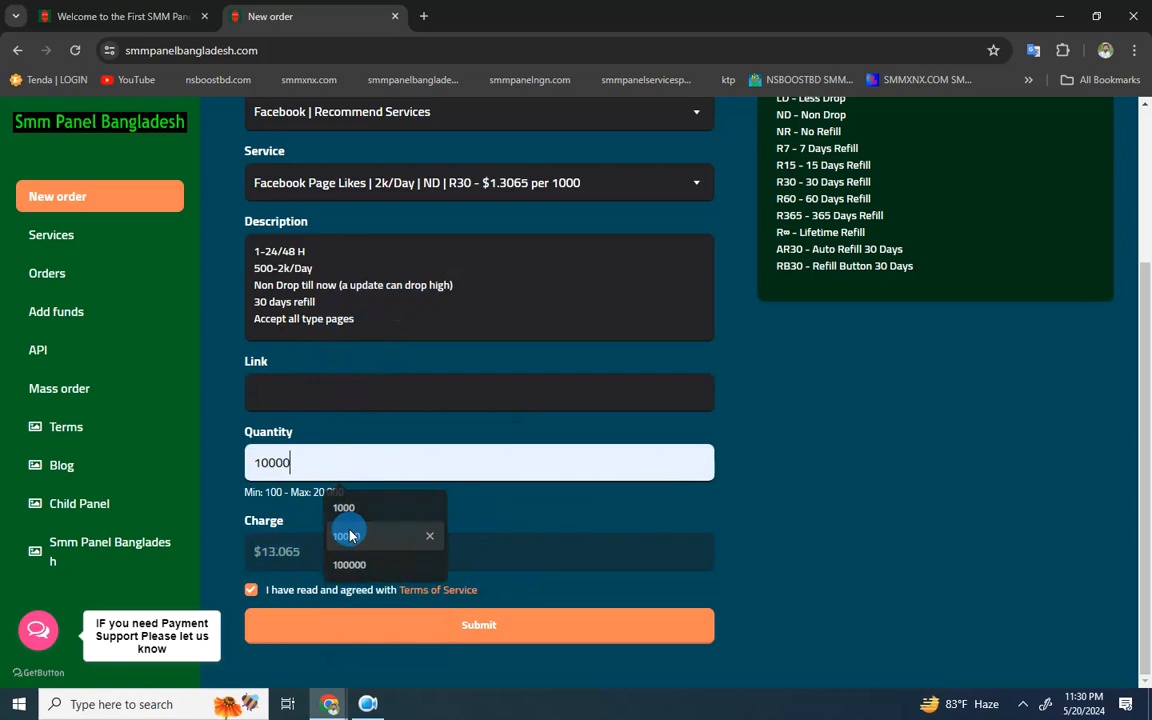
{"action": "mouse_move", "coordinate": [512, 616]}
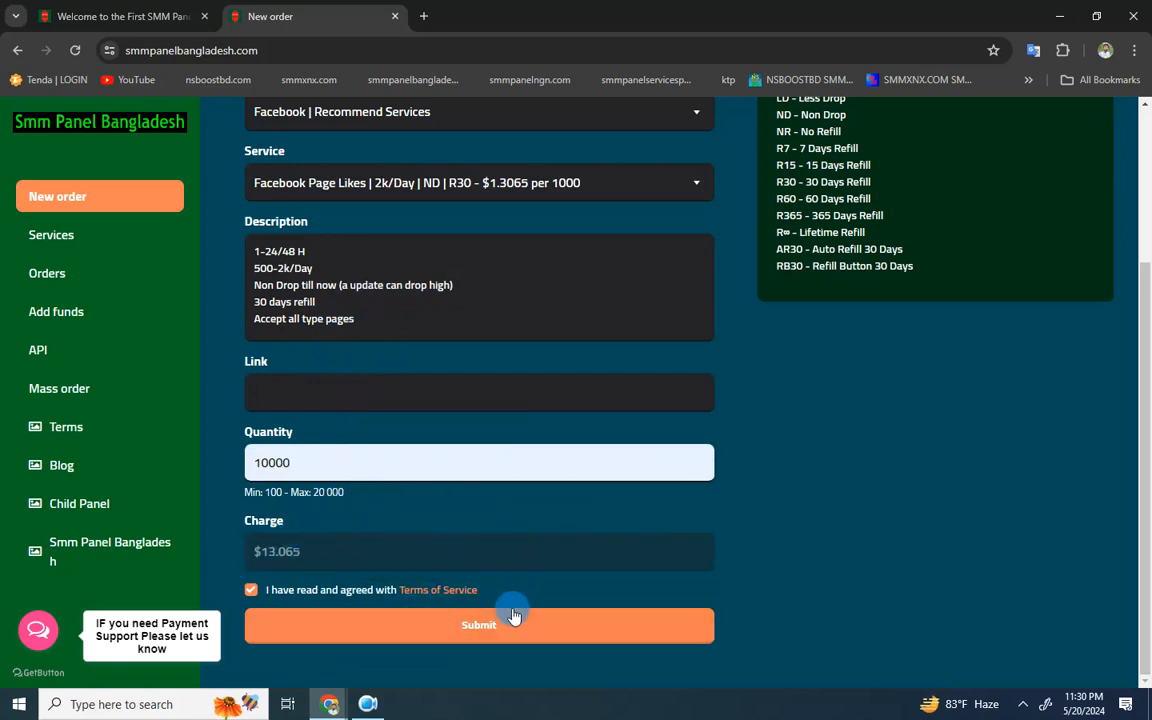
{"action": "scroll", "scroll_direction": "up", "scroll_amount": 3}
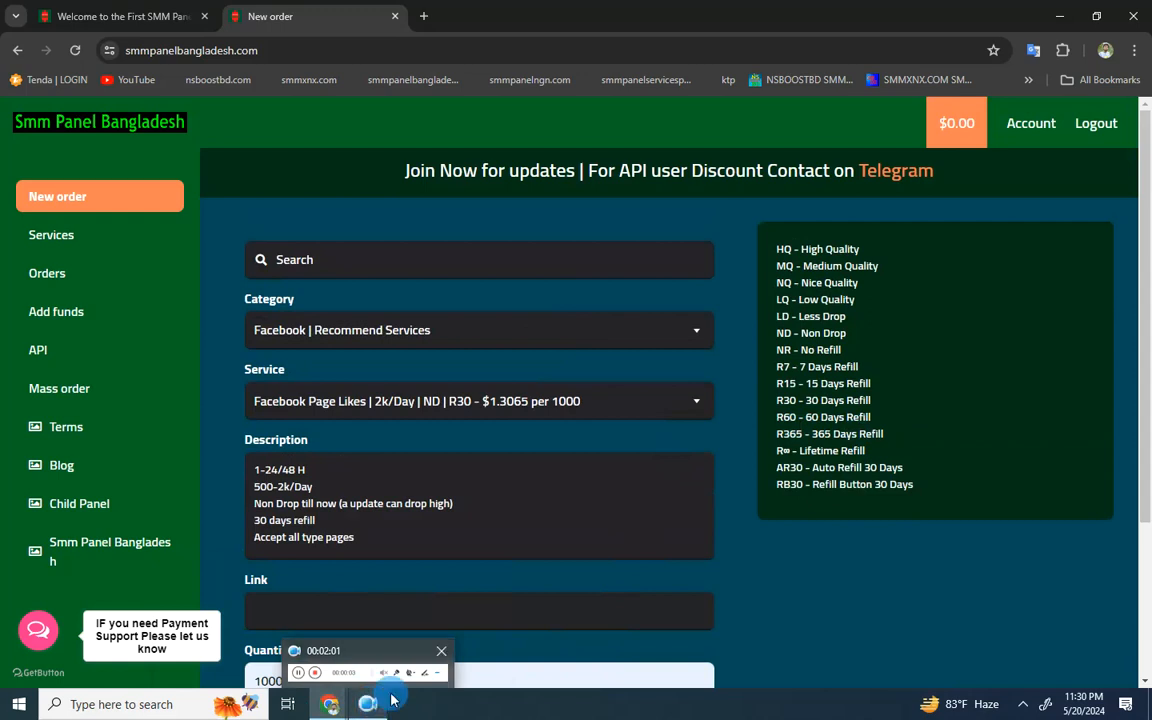
{"action": "left_click", "coordinate": [56, 312]}
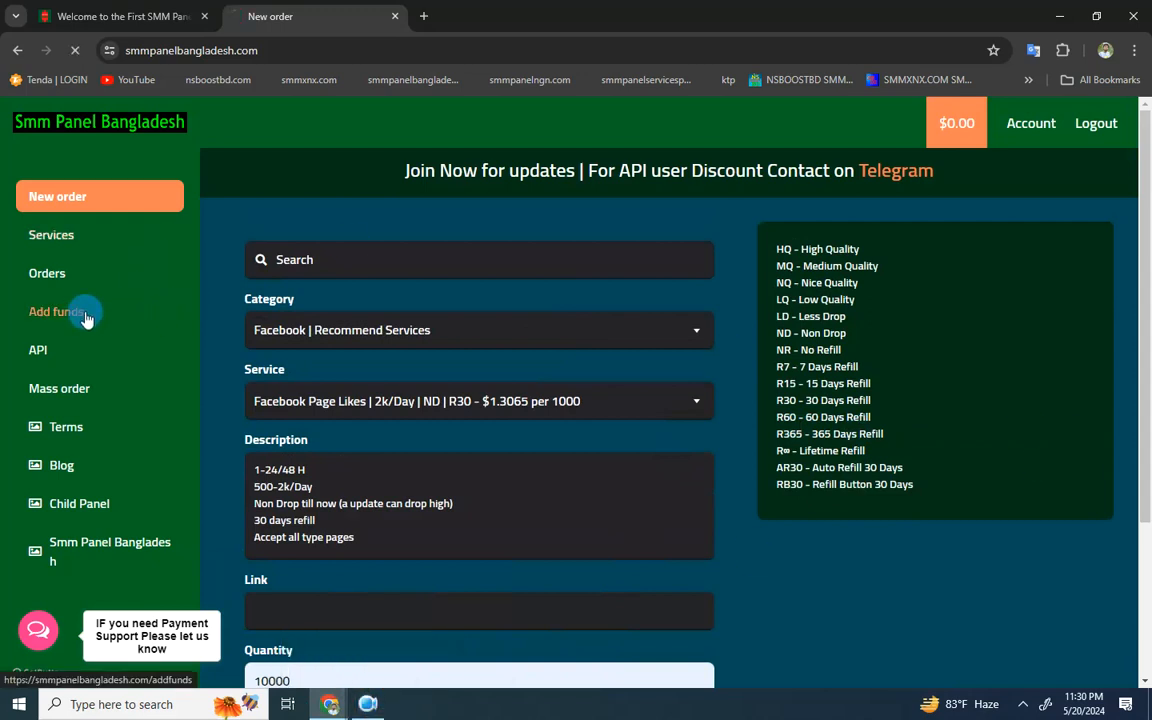
Step: Add funds of 5 (total 5.30 with fee) and pay, reaching the 622.00 BDT secure checkout
{"action": "left_click", "coordinate": [56, 312]}
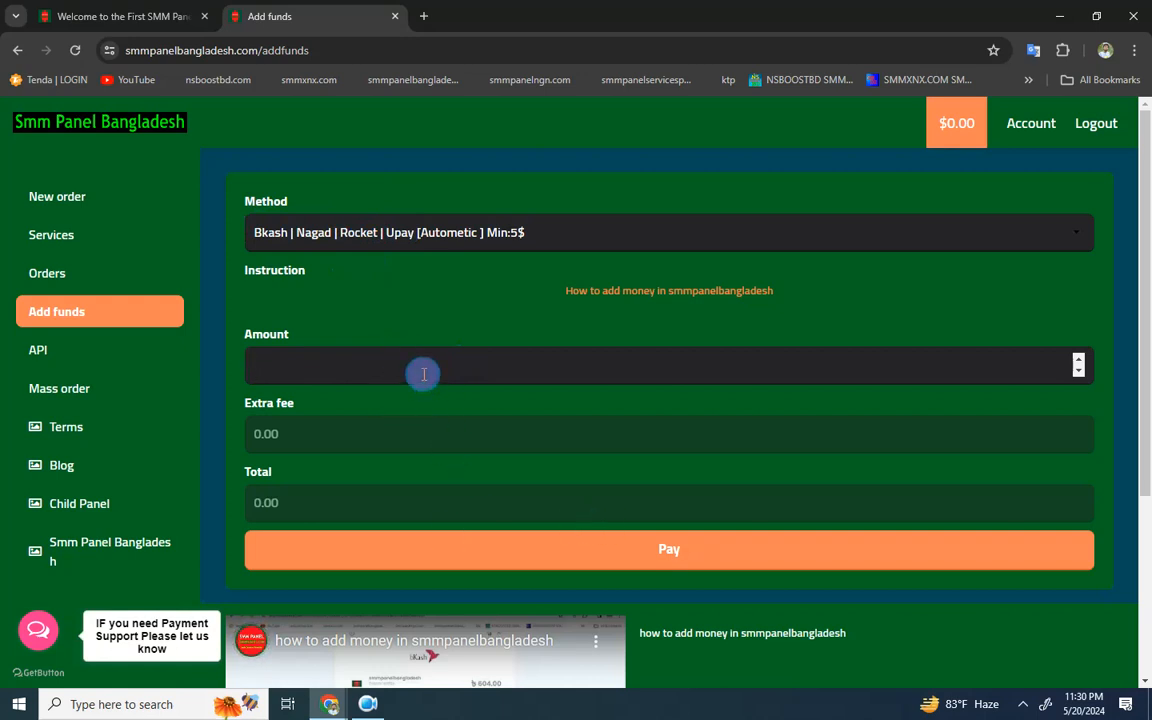
{"action": "type", "text": "5"}
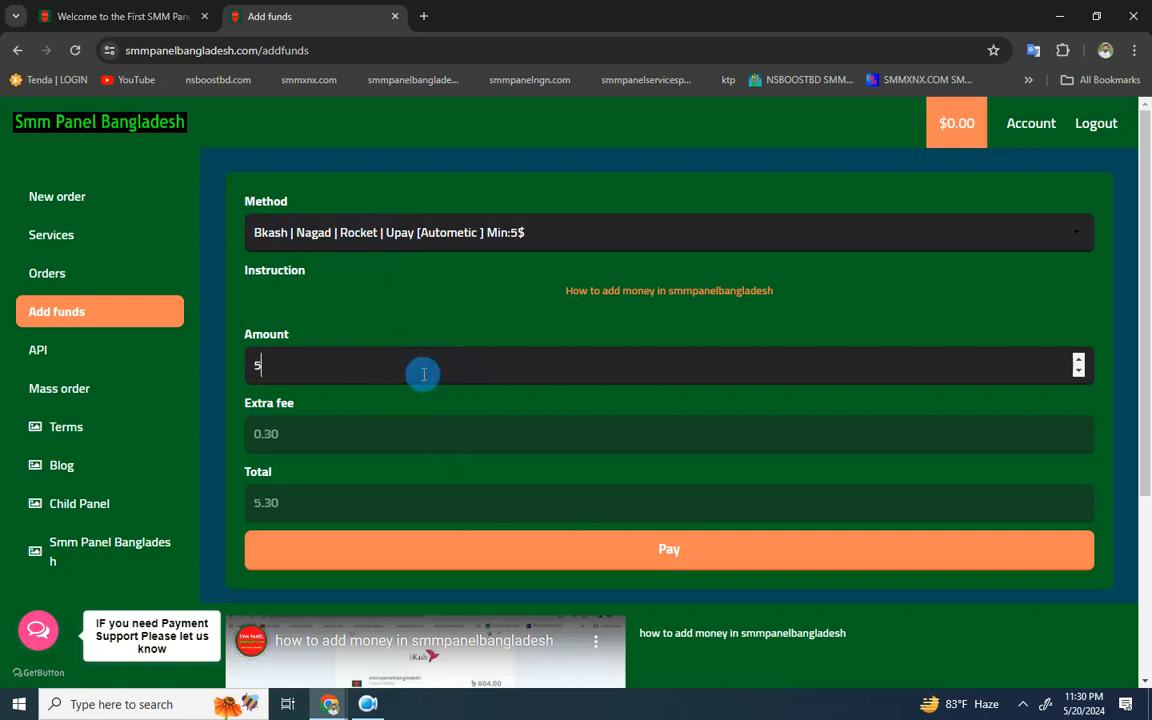
{"action": "left_click", "coordinate": [668, 548]}
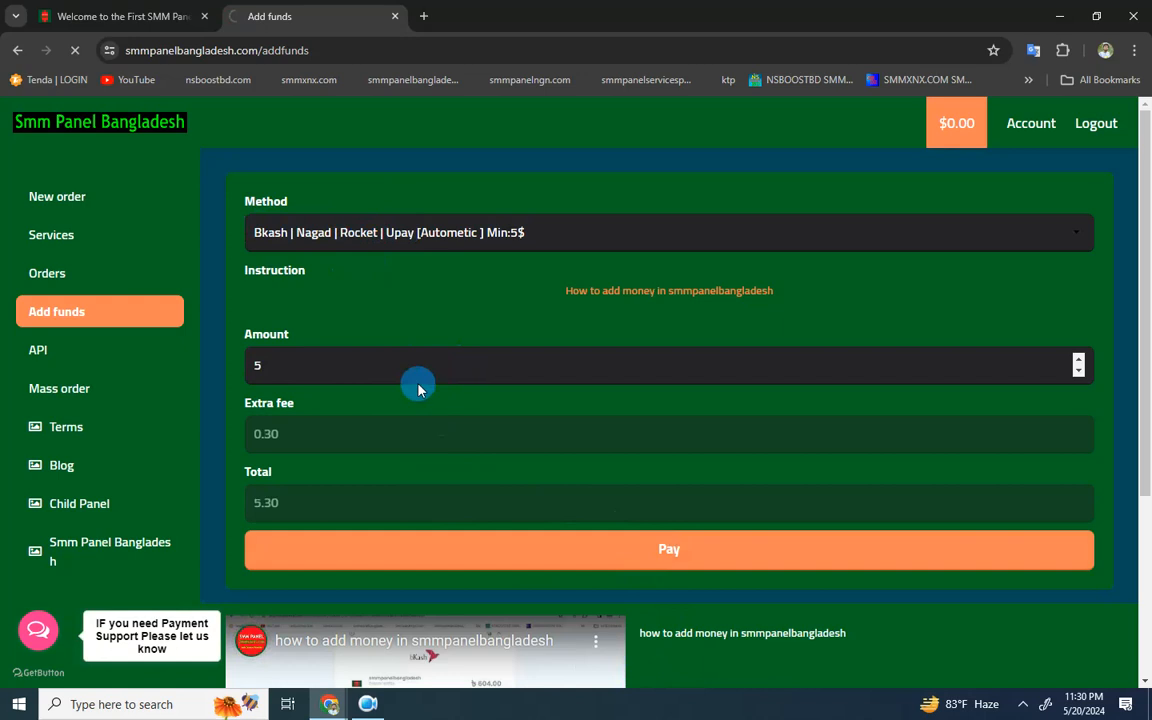
{"action": "left_click", "coordinate": [668, 548]}
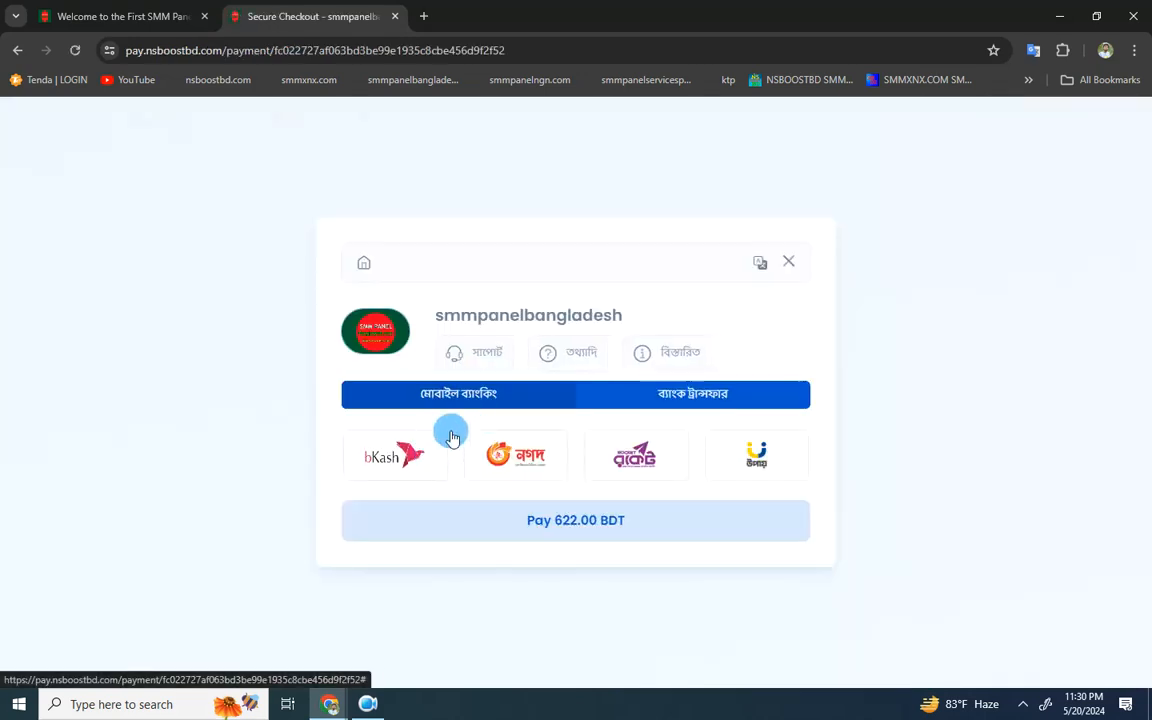
{"action": "mouse_move", "coordinate": [616, 516]}
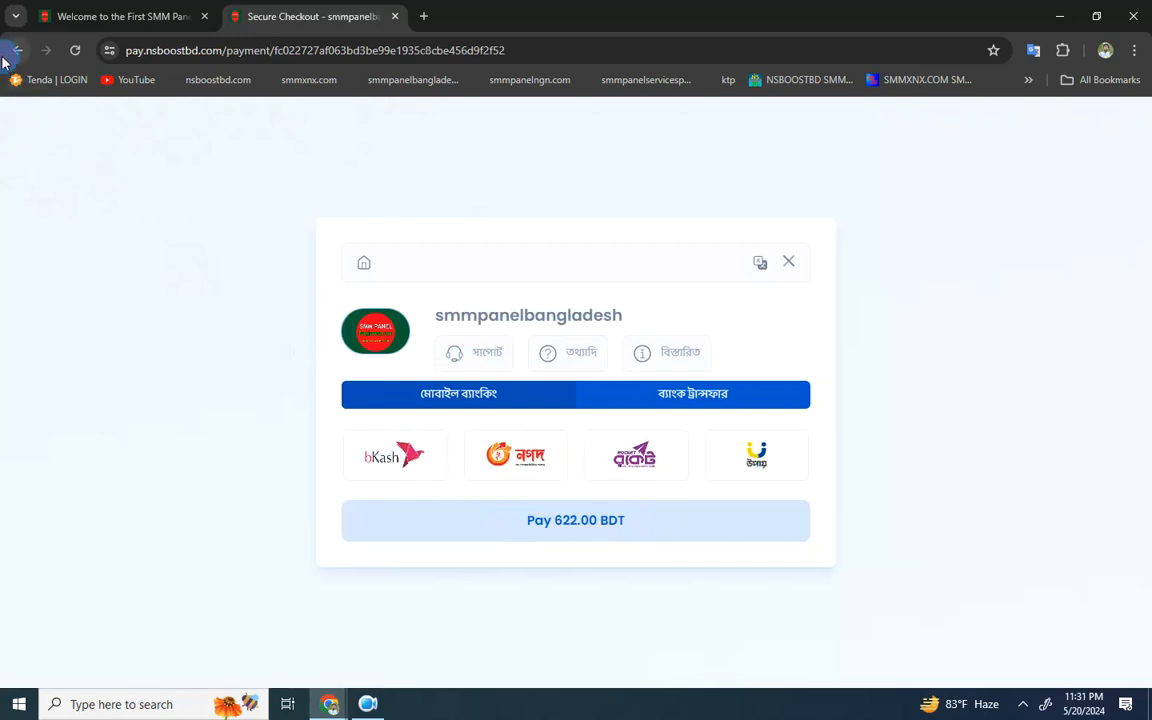
Step: Return to the add-funds page and review the available payment methods
{"action": "left_click", "coordinate": [16, 50]}
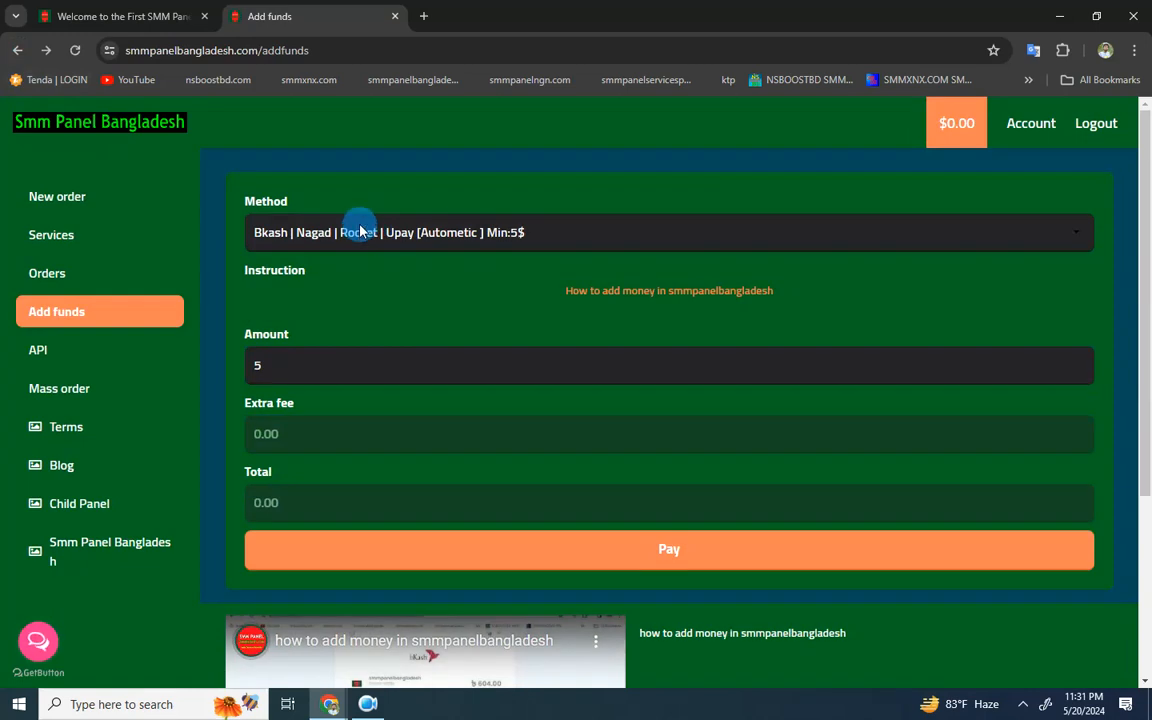
{"action": "left_click", "coordinate": [668, 232]}
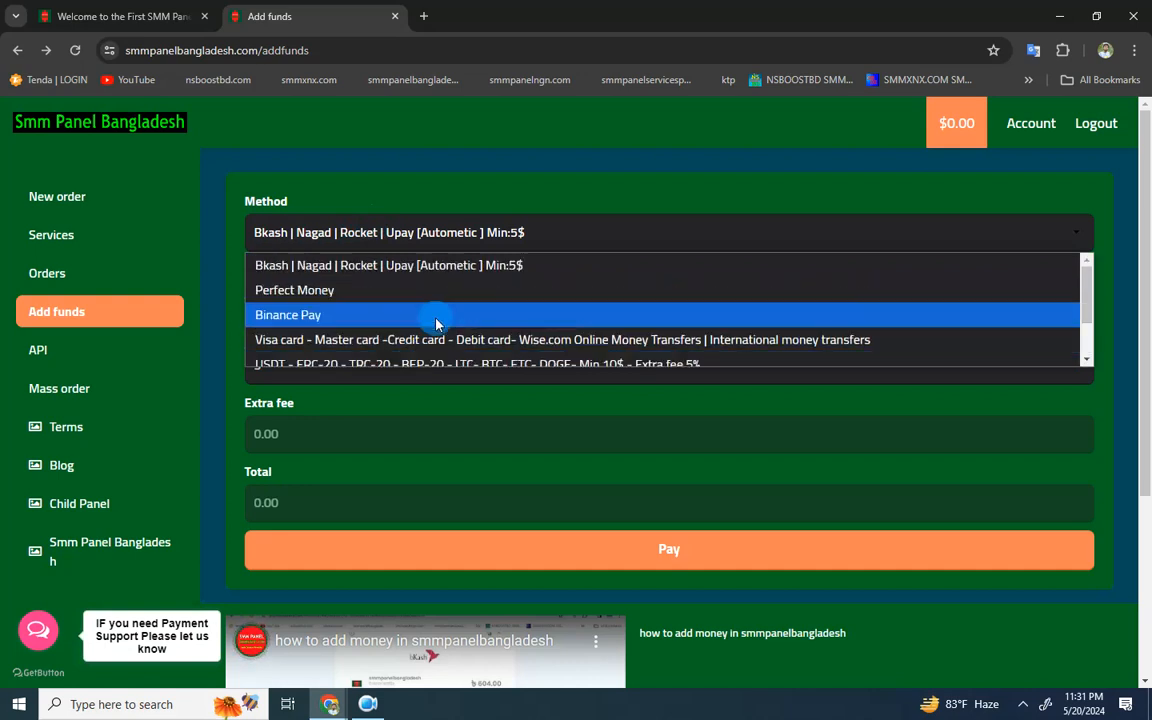
{"action": "mouse_move", "coordinate": [294, 290]}
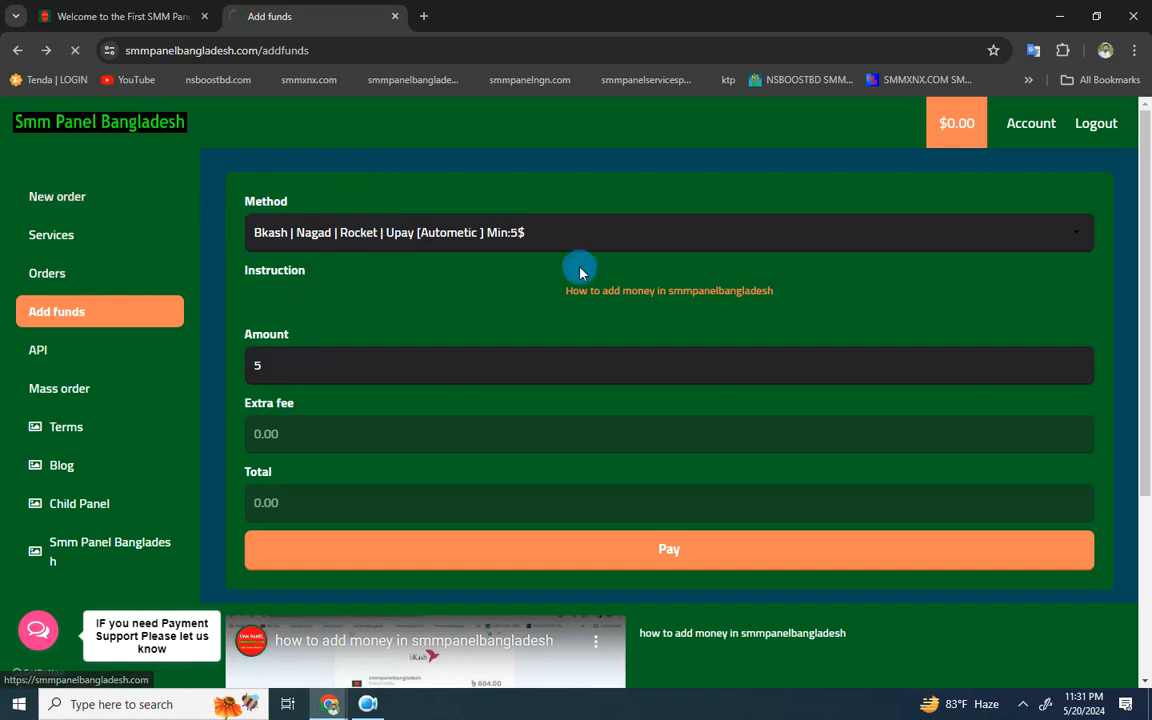
{"action": "left_click", "coordinate": [56, 196]}
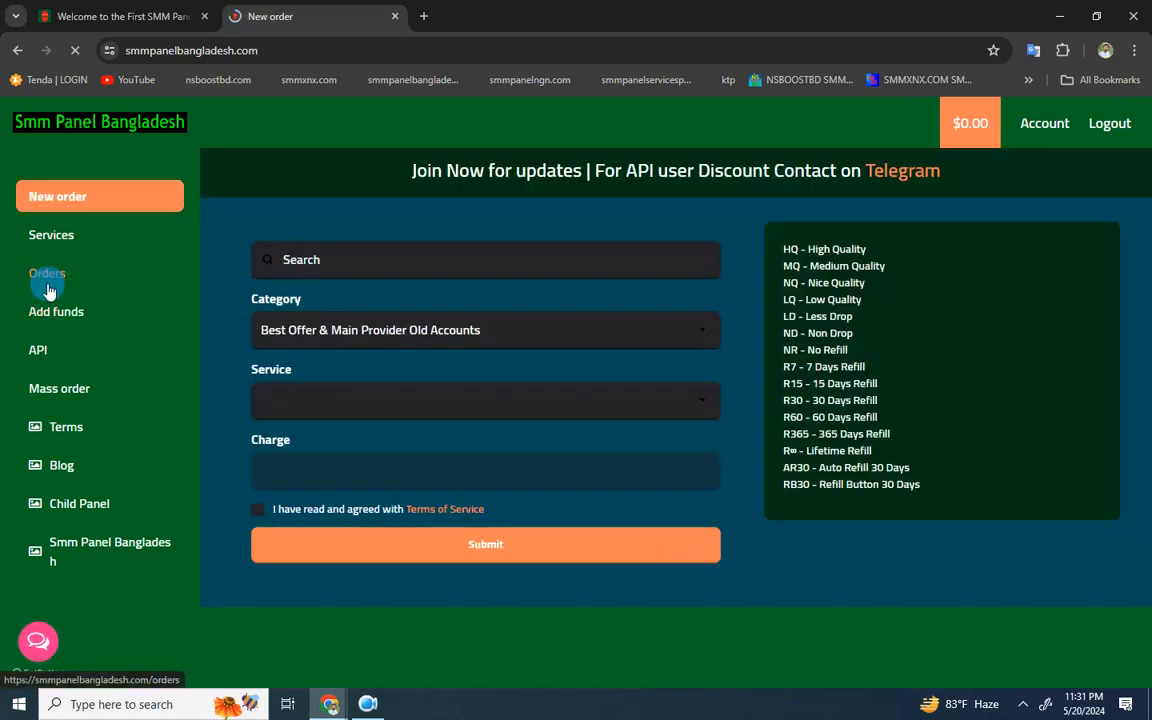
Step: Check the still-empty Orders history, then return to the new order form
{"action": "left_click", "coordinate": [48, 272]}
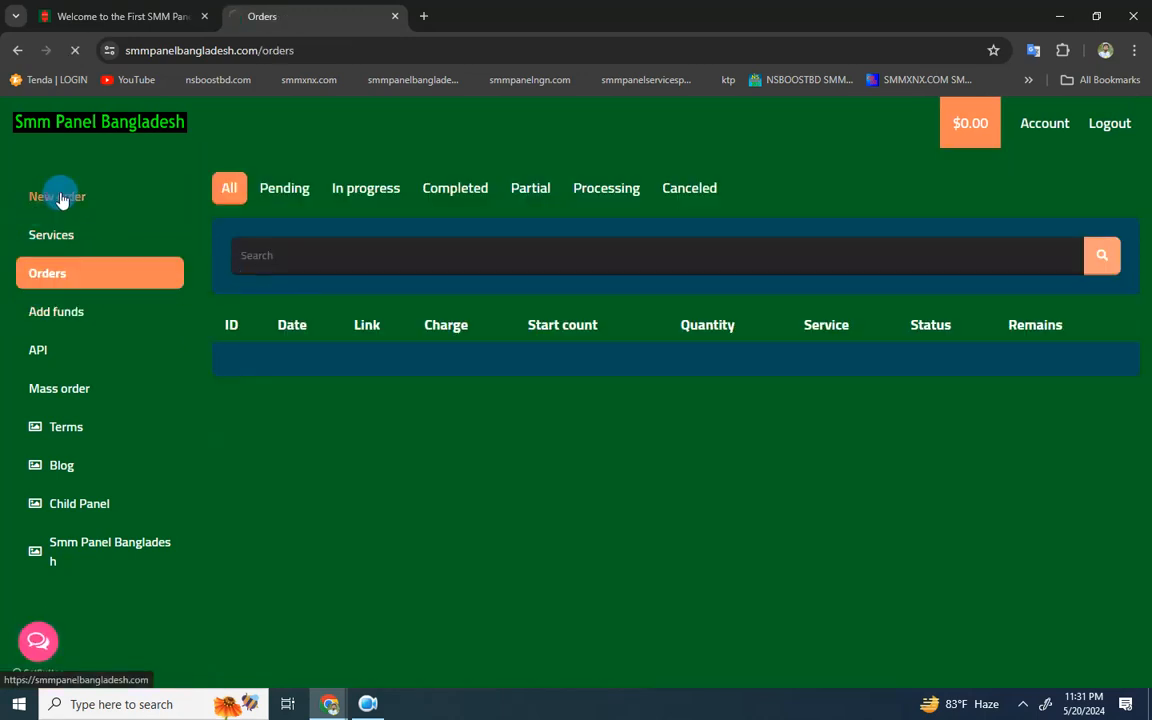
{"action": "left_click", "coordinate": [56, 196]}
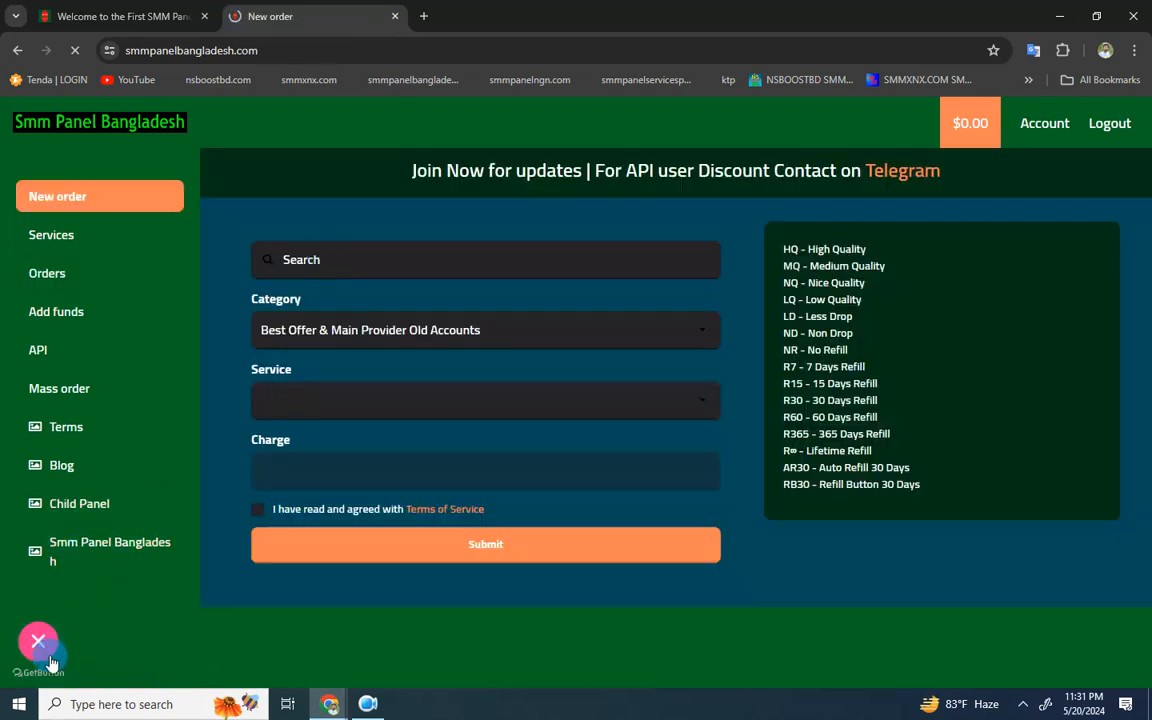